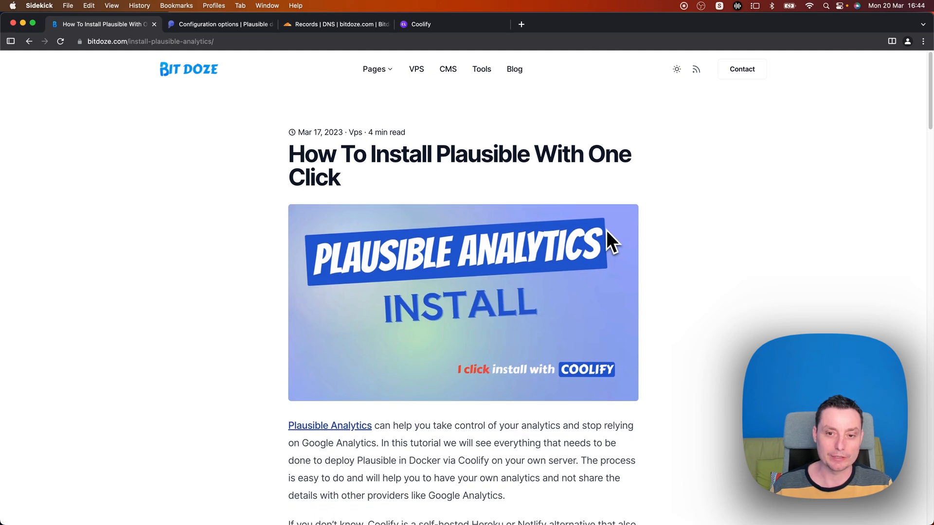
{"action": "mouse_move", "coordinate": [587, 231]}
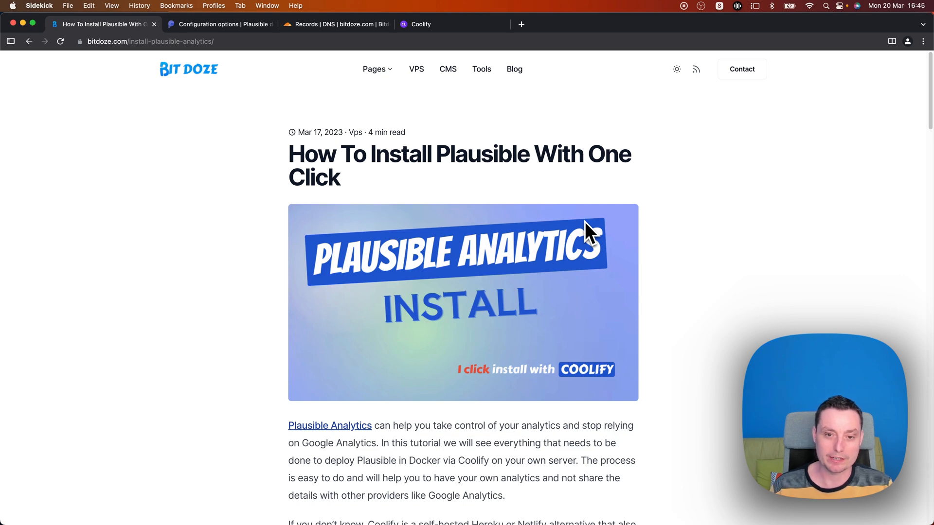
View the bitdoze.com DNS records in Cloudflare, briefly checking the Coolify dashboard in between
{"action": "scroll", "scroll_direction": "down", "scroll_amount": 3}
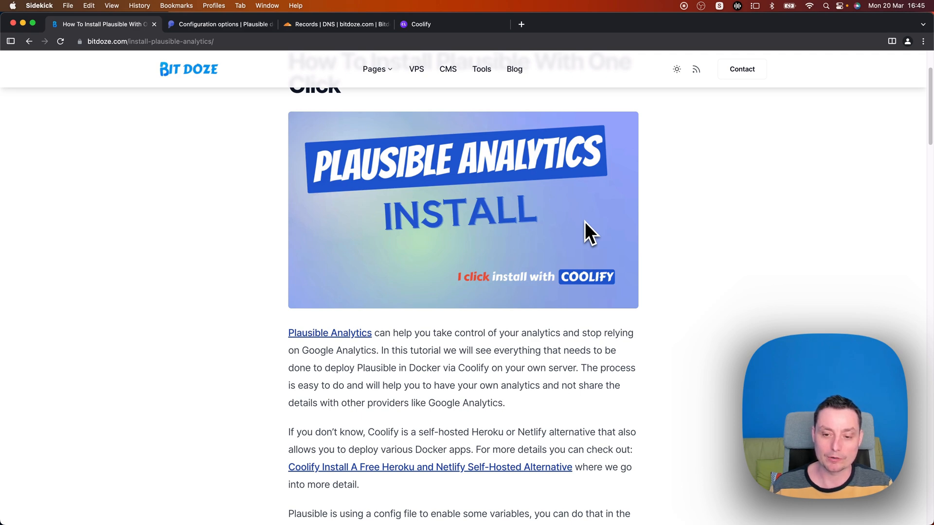
{"action": "scroll", "scroll_direction": "down", "scroll_amount": 3}
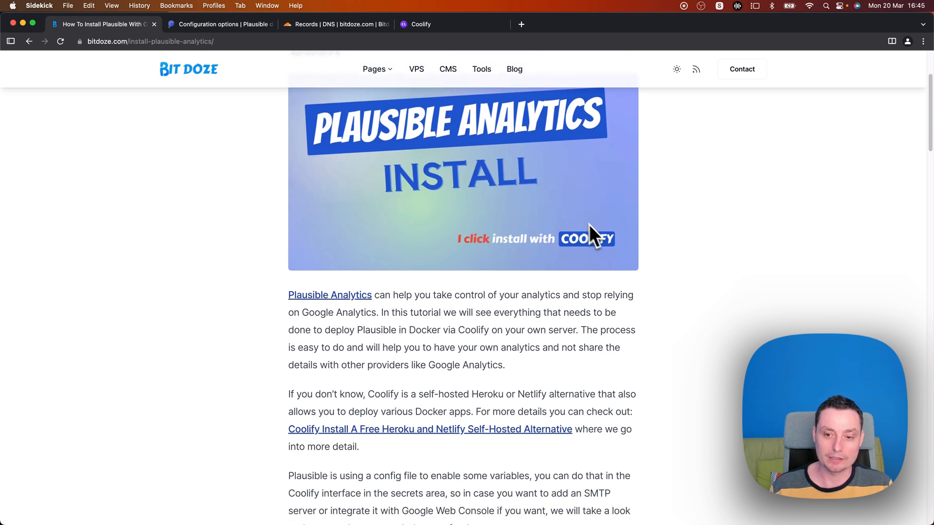
{"action": "scroll", "scroll_direction": "down", "scroll_amount": 3}
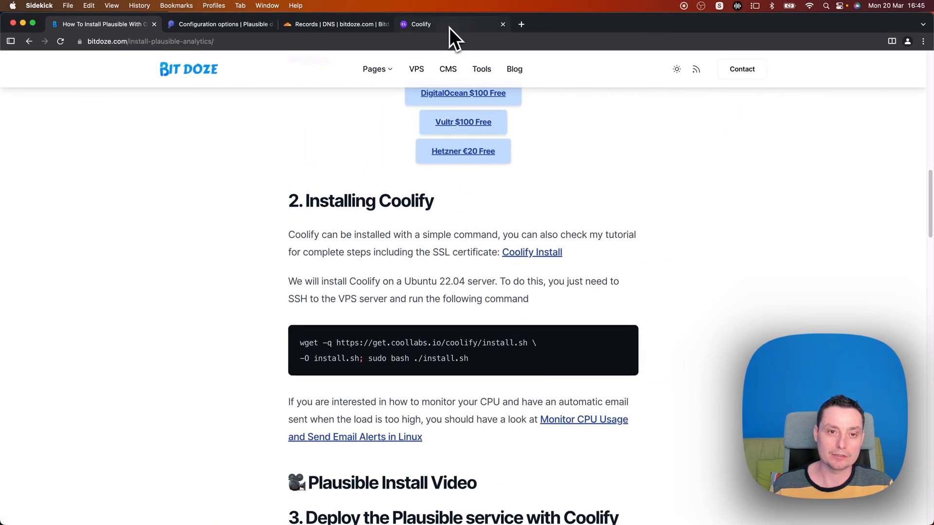
{"action": "left_click", "coordinate": [335, 24]}
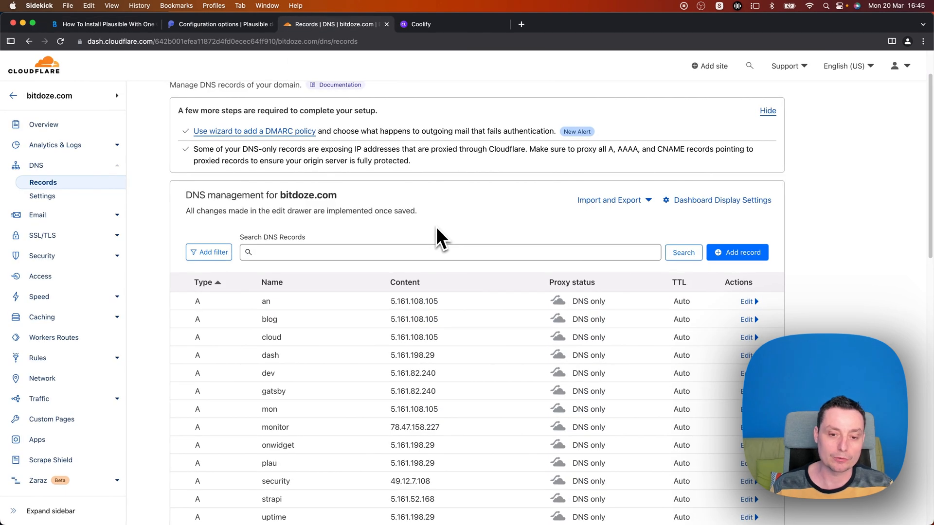
{"action": "mouse_move", "coordinate": [470, 253]}
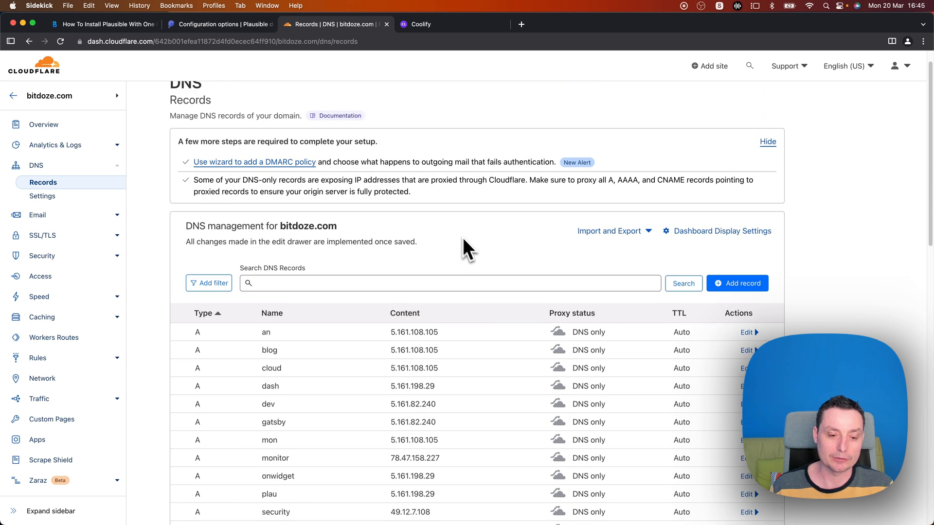
{"action": "scroll", "scroll_direction": "down", "scroll_amount": 3}
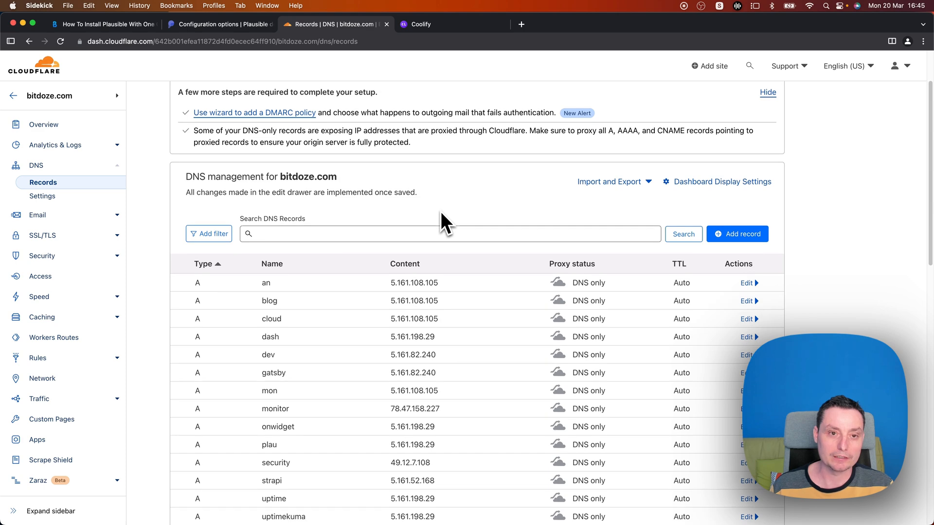
{"action": "left_click", "coordinate": [421, 24]}
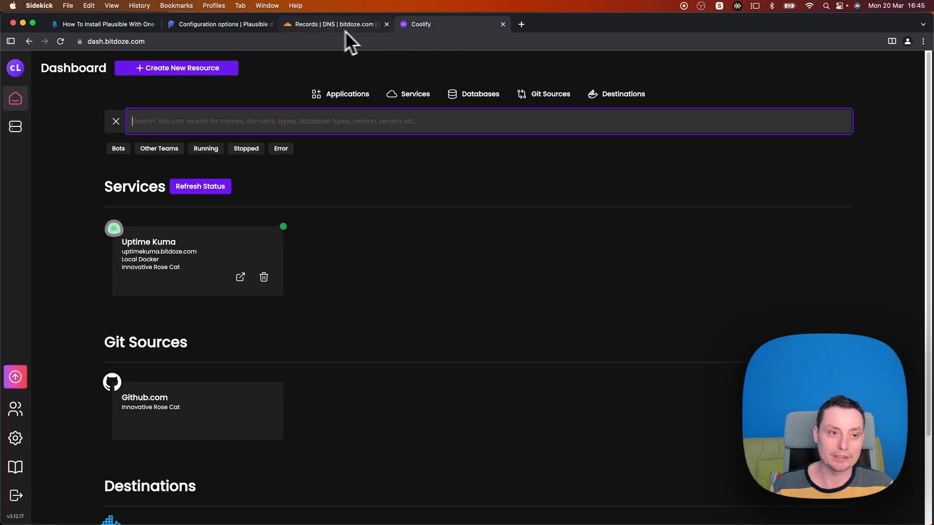
{"action": "left_click", "coordinate": [333, 24]}
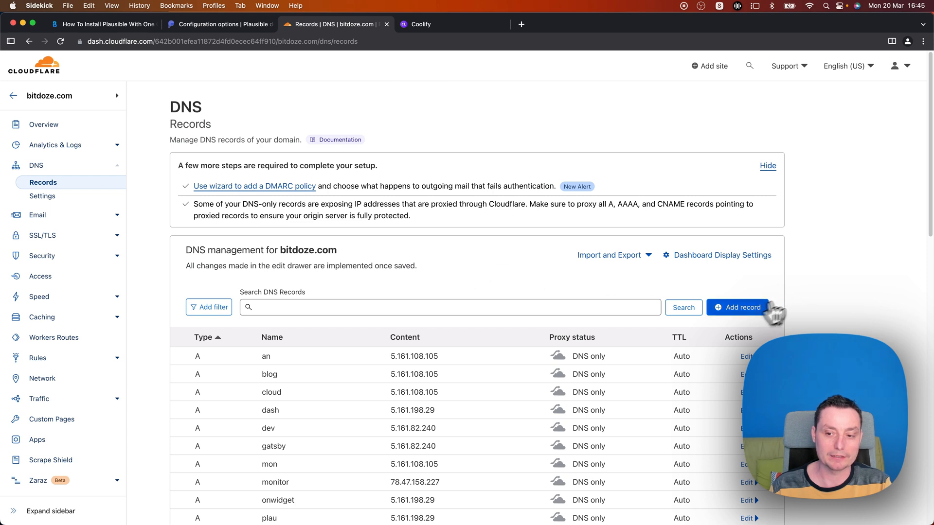
Add a DNS-only A record named plausible pointing to 5.161.198.29 and save it
{"action": "left_click", "coordinate": [742, 307]}
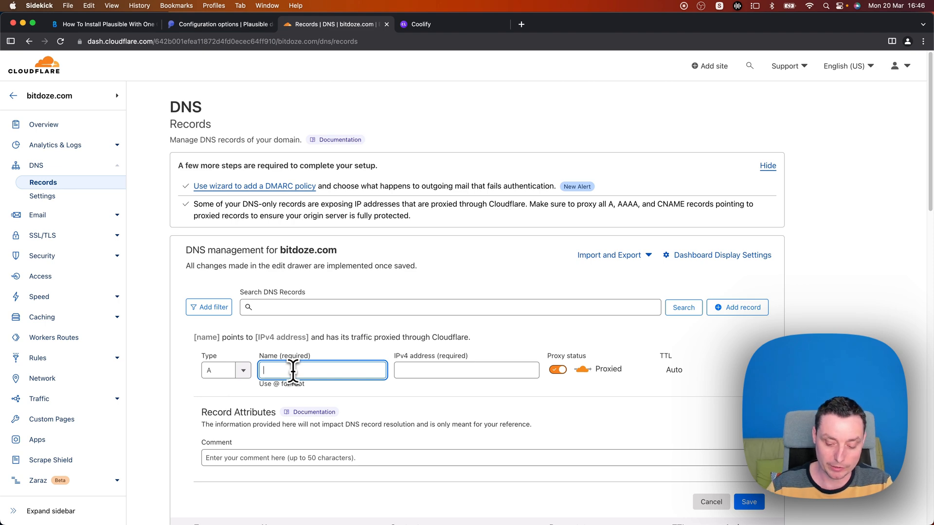
{"action": "type", "text": "plausibl"}
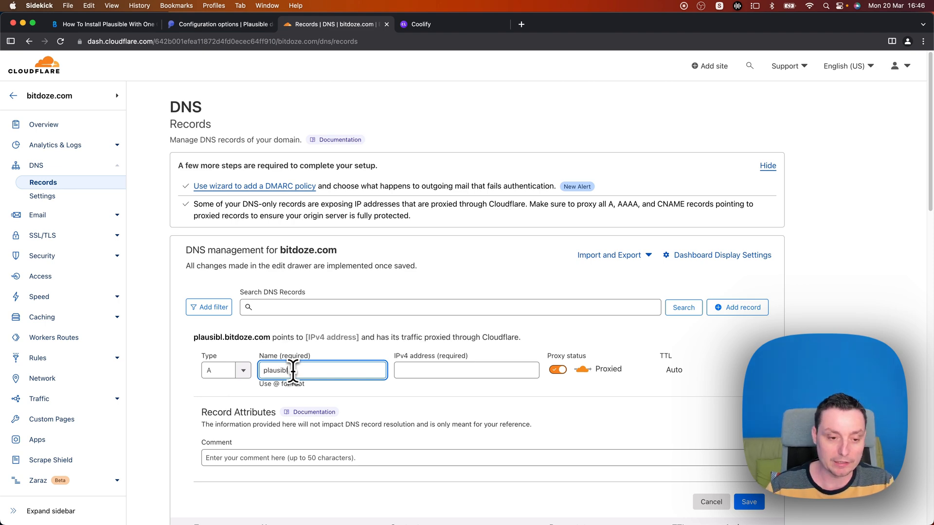
{"action": "type", "text": "5.161.198.29"}
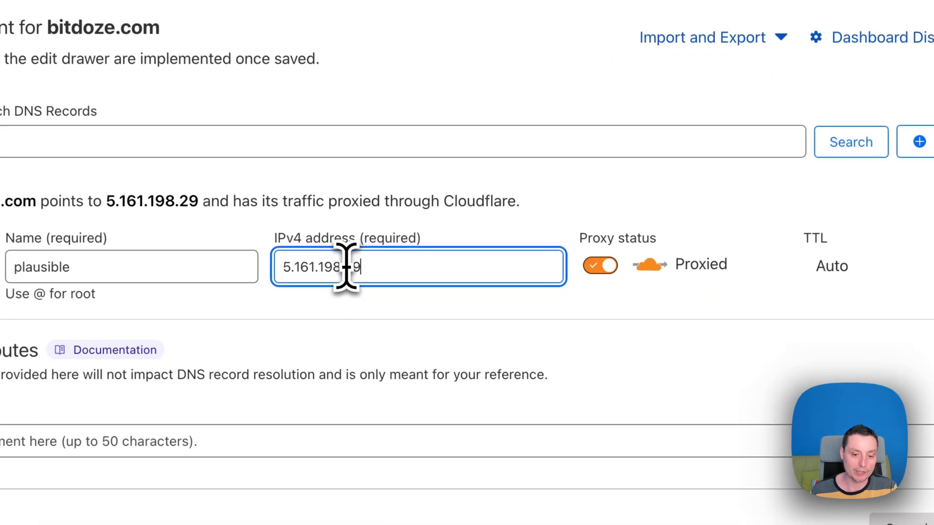
{"action": "left_click", "coordinate": [600, 265]}
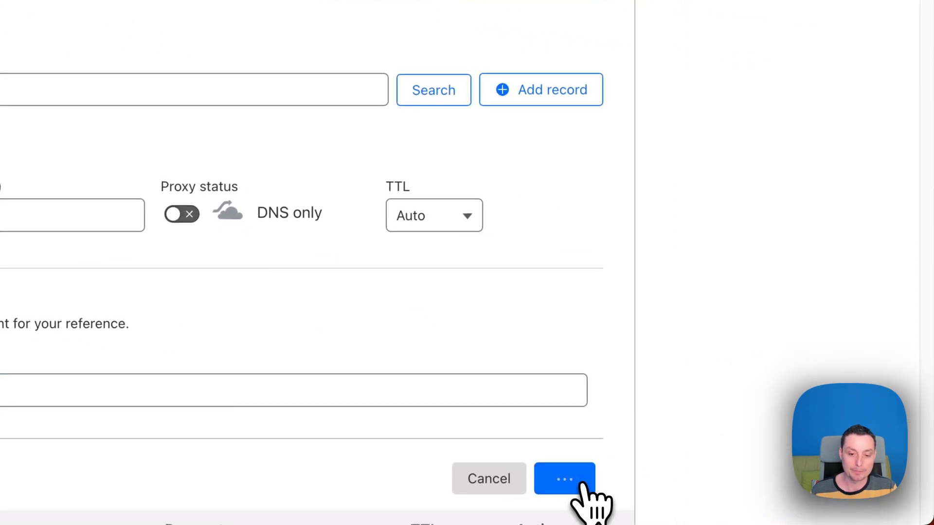
{"action": "left_click", "coordinate": [564, 478]}
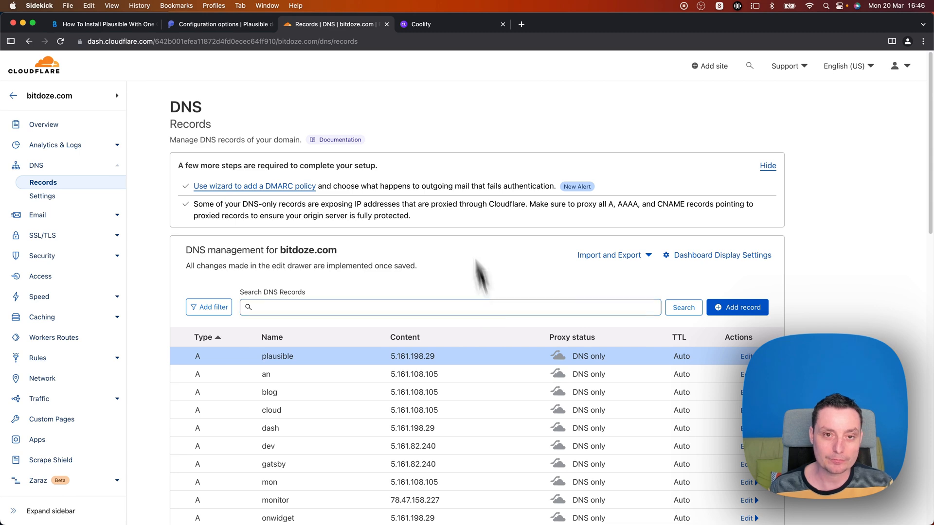
{"action": "mouse_move", "coordinate": [449, 58]}
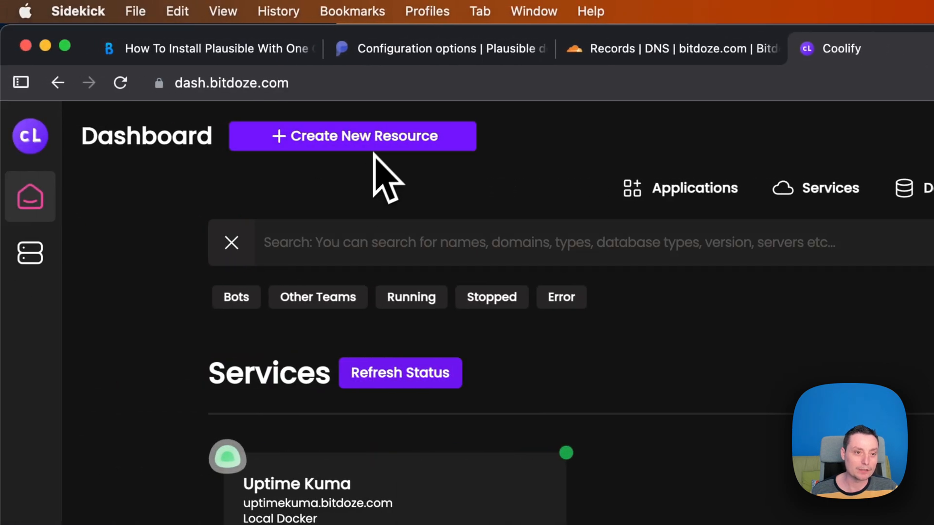
Create a new resource of type Service and browse the service catalogue toward Plausible Analytics
{"action": "left_click", "coordinate": [352, 136]}
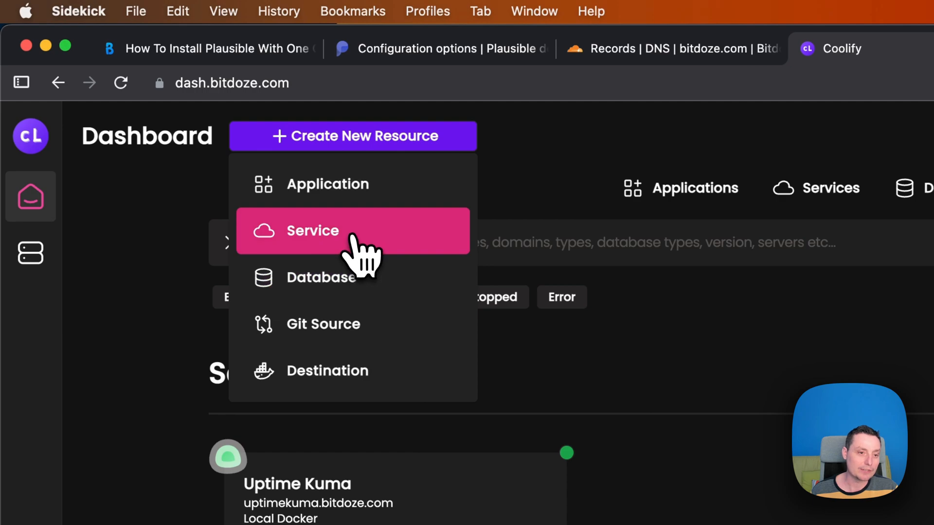
{"action": "left_click", "coordinate": [323, 231]}
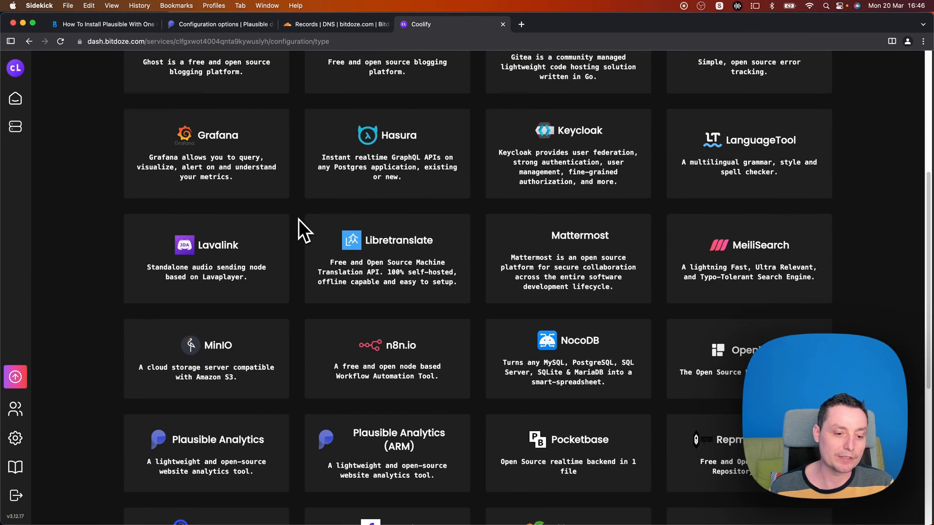
{"action": "scroll", "scroll_direction": "down", "scroll_amount": 3}
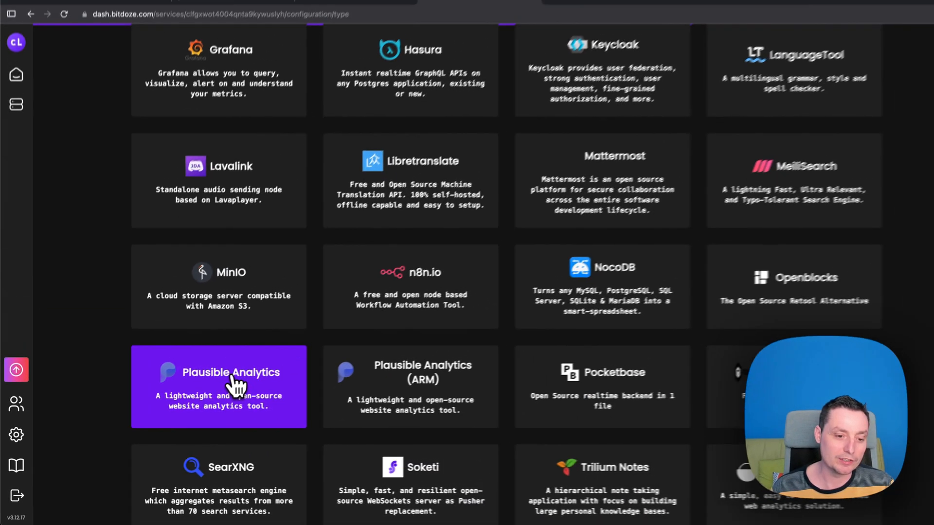
{"action": "left_click", "coordinate": [233, 387]}
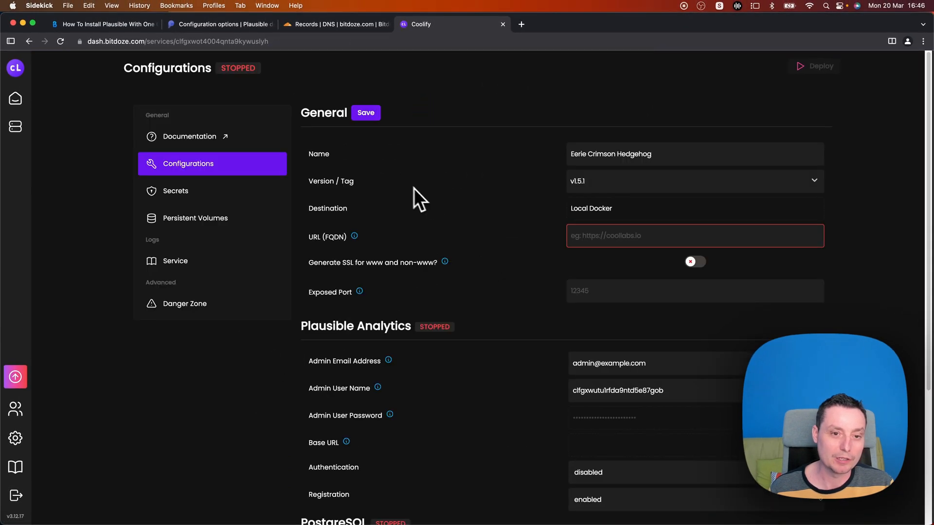
{"action": "mouse_move", "coordinate": [536, 175]}
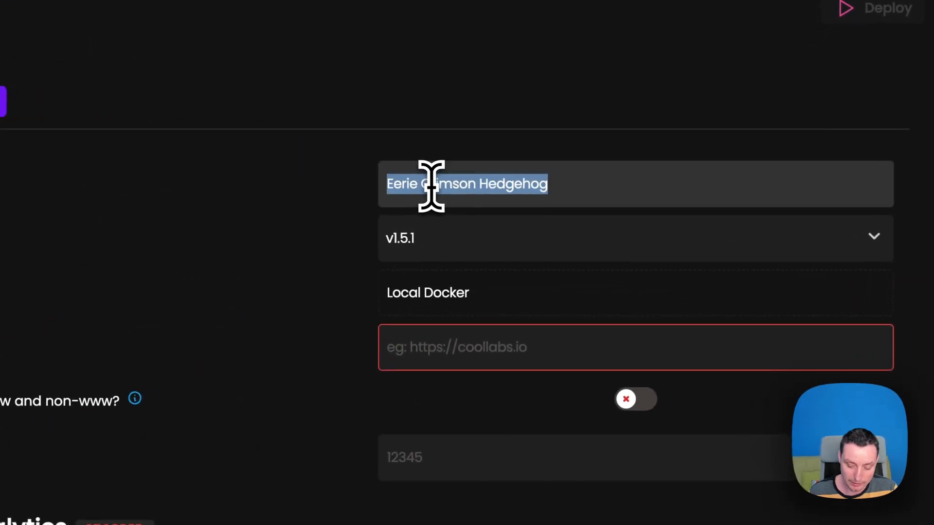
{"action": "type", "text": "Plausible"}
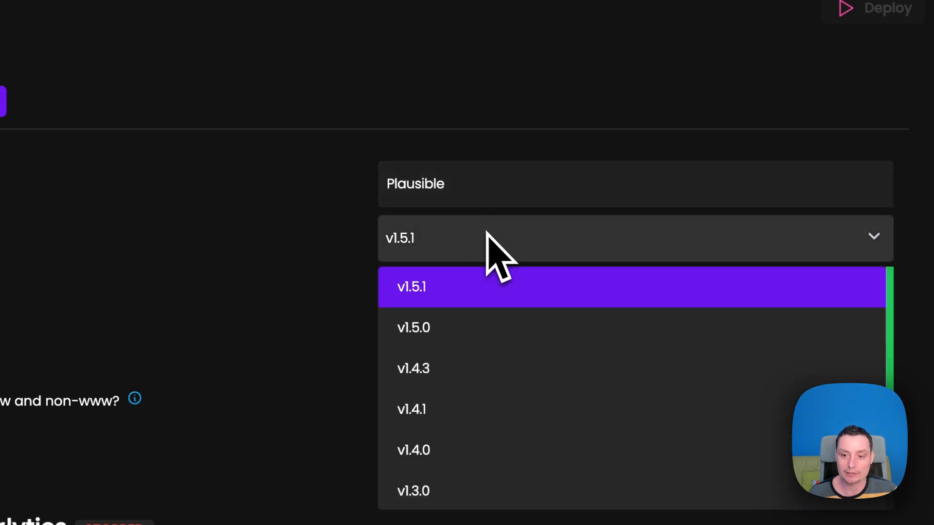
{"action": "left_click", "coordinate": [412, 287]}
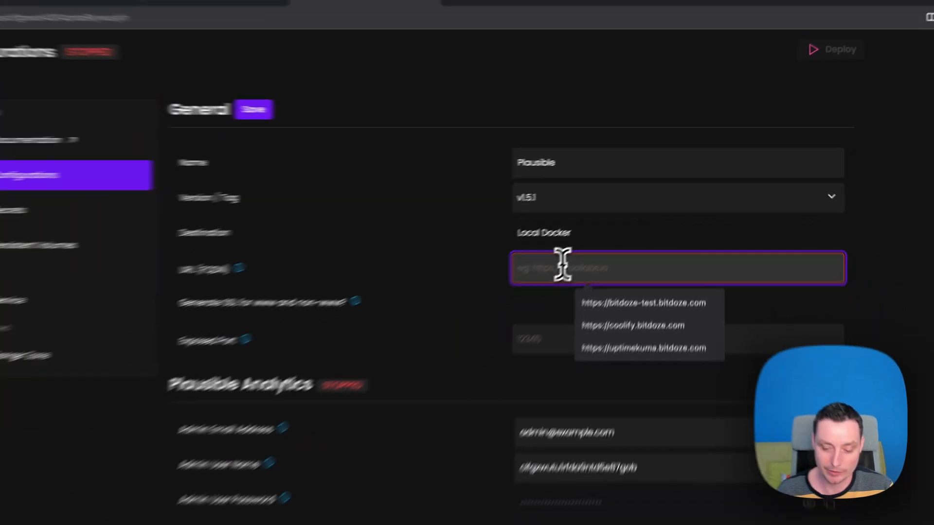
{"action": "type", "text": "https"}
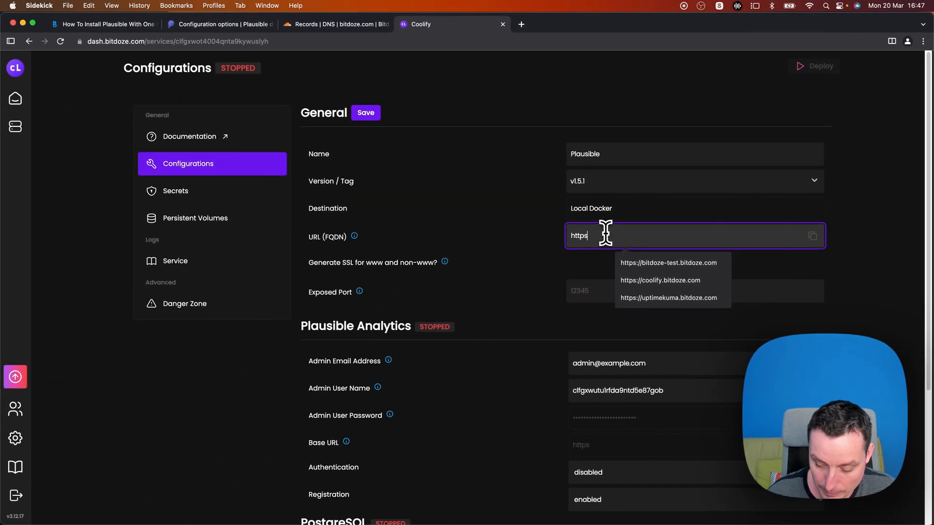
{"action": "type", "text": "://p"}
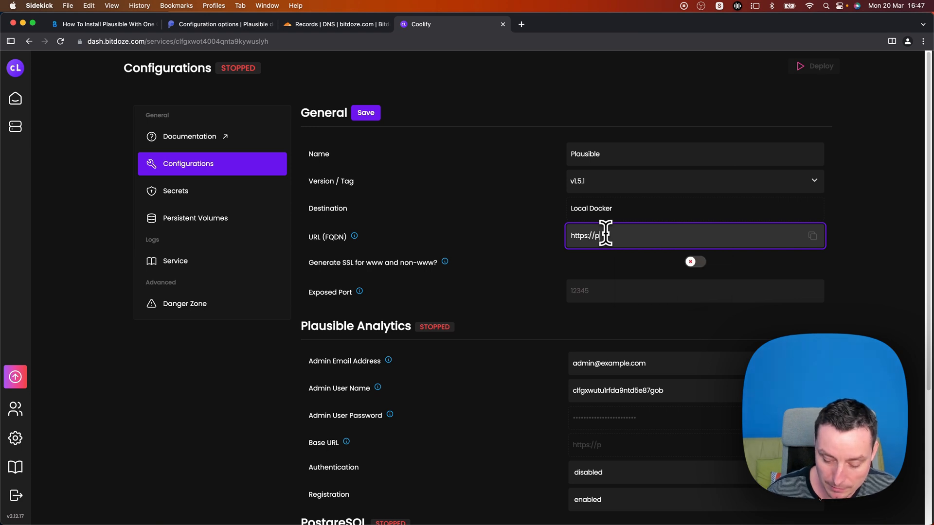
{"action": "type", "text": "lausible"}
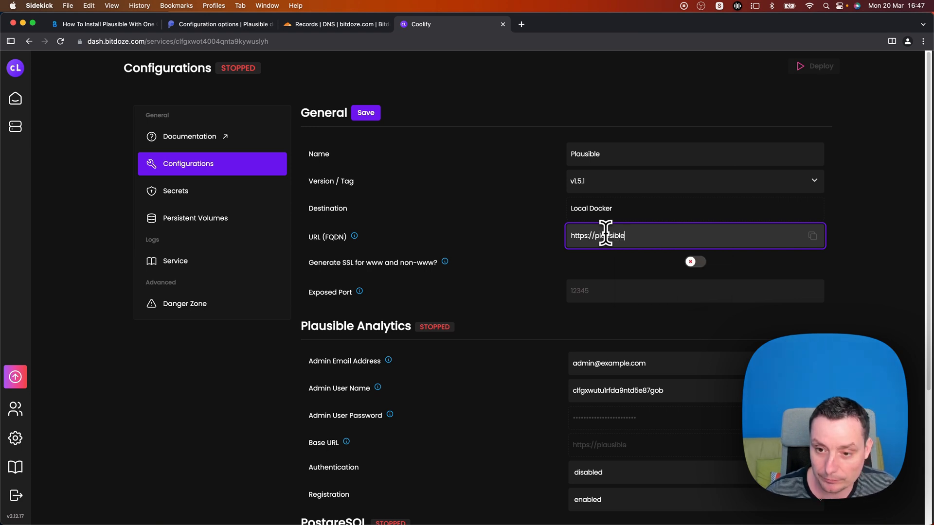
{"action": "type", "text": ".bitdoze"}
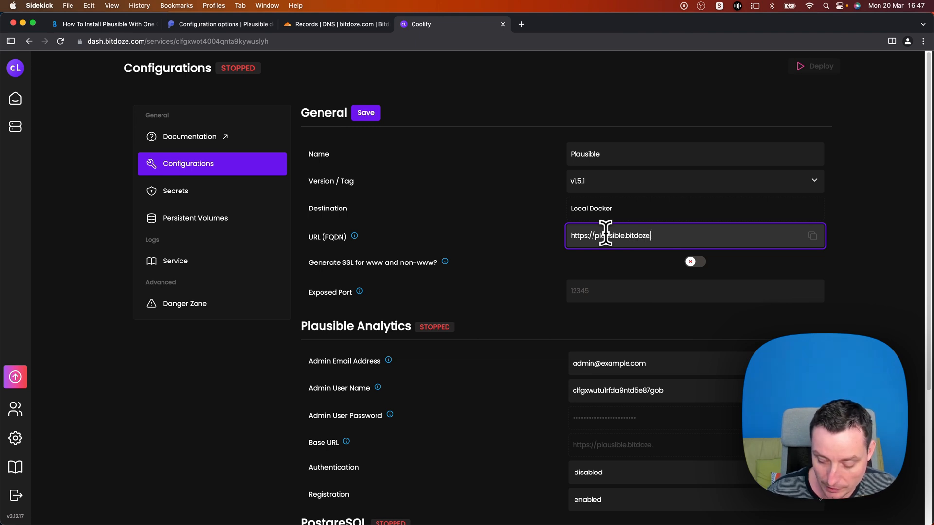
{"action": "type", "text": ".com"}
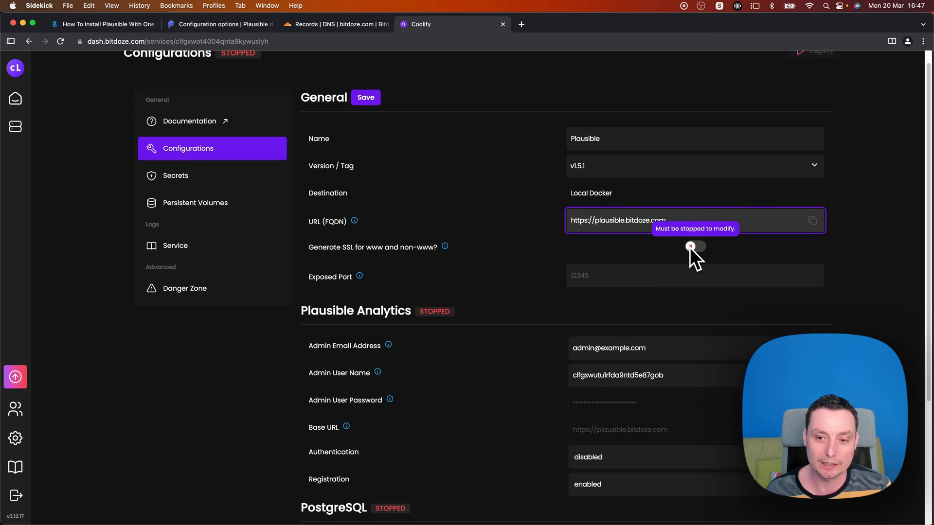
{"action": "scroll", "scroll_direction": "down", "scroll_amount": 3}
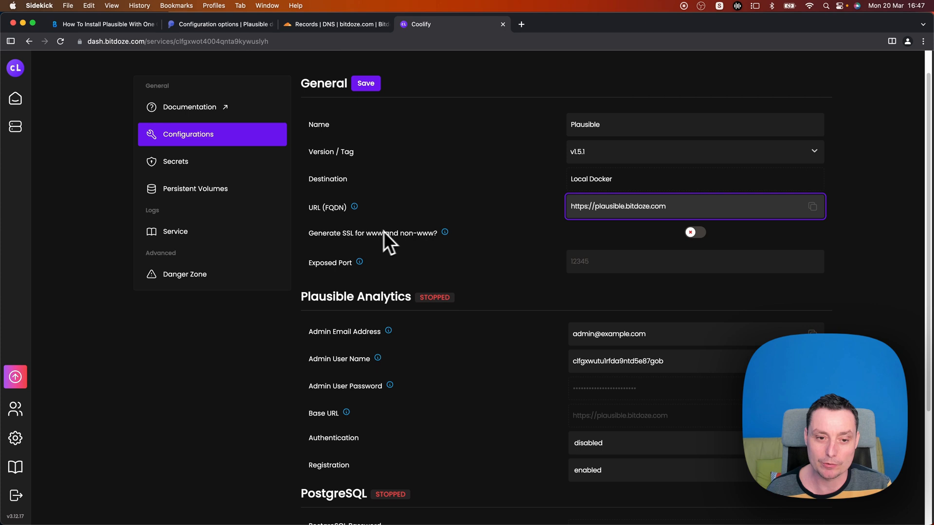
{"action": "mouse_move", "coordinate": [387, 252]}
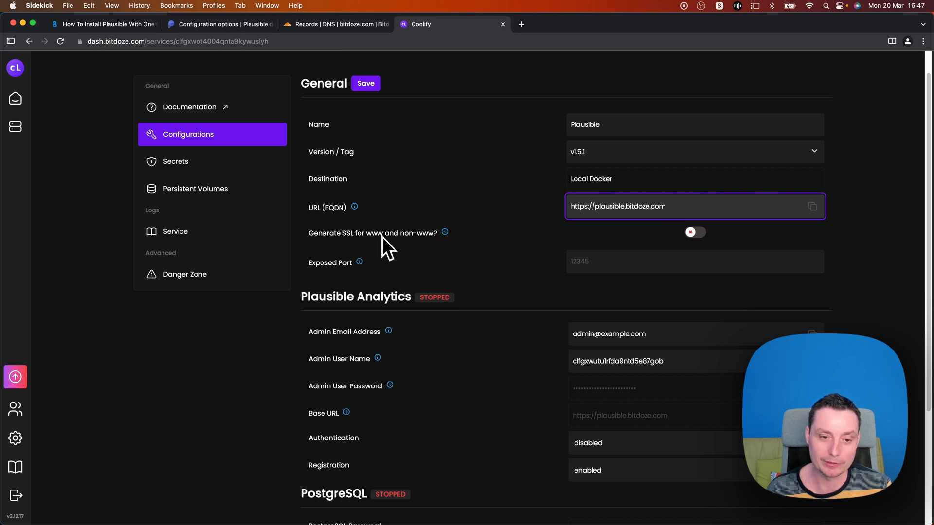
{"action": "scroll", "scroll_direction": "down", "scroll_amount": 3}
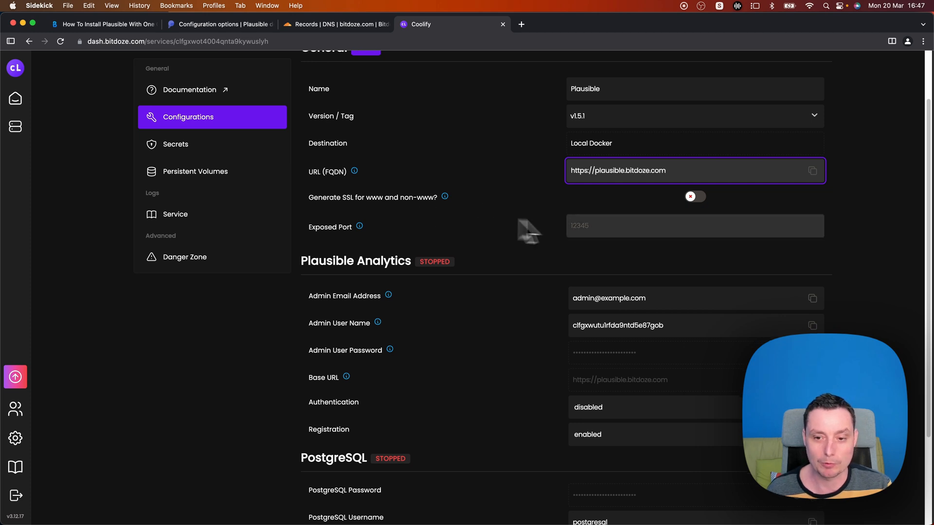
{"action": "mouse_move", "coordinate": [607, 235]}
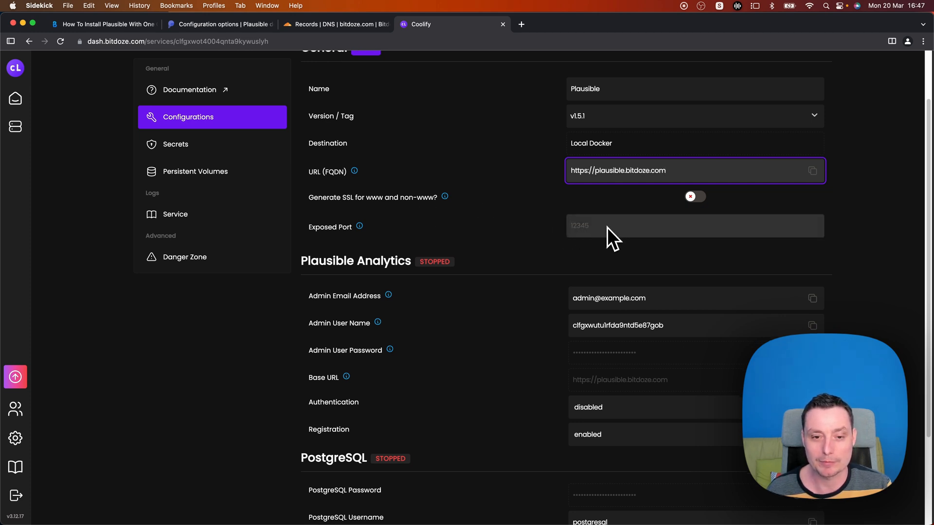
{"action": "scroll", "scroll_direction": "down", "scroll_amount": 3}
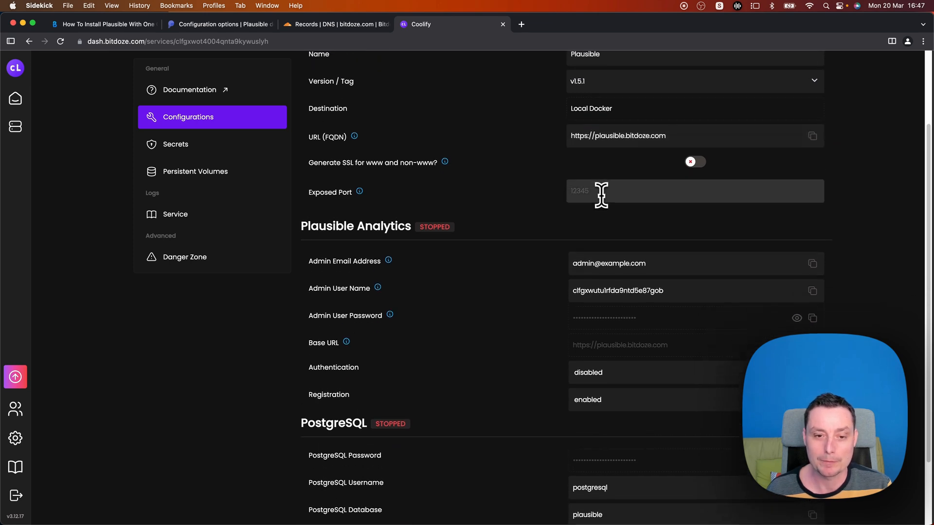
{"action": "scroll", "scroll_direction": "down", "scroll_amount": 3}
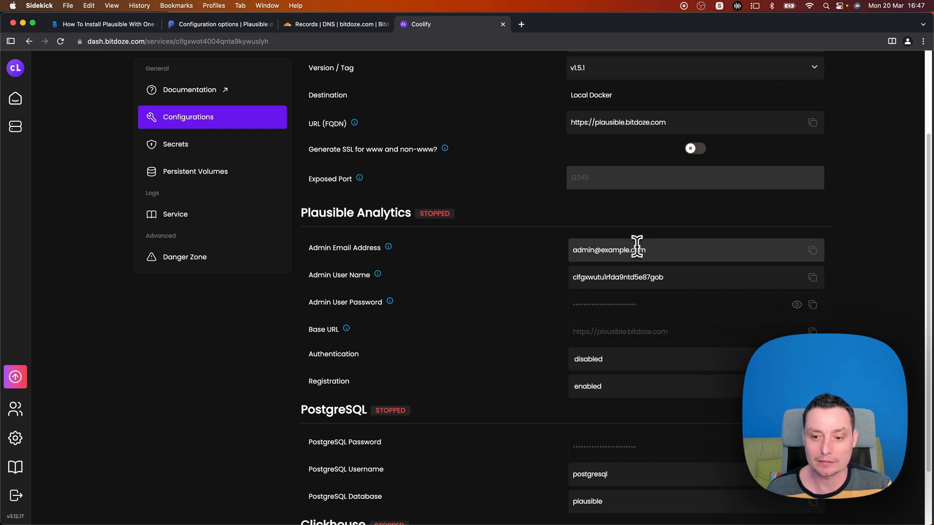
Set a bitdoze admin email and user name, enable authentication, disable registration, and save
{"action": "double_click", "coordinate": [609, 250]}
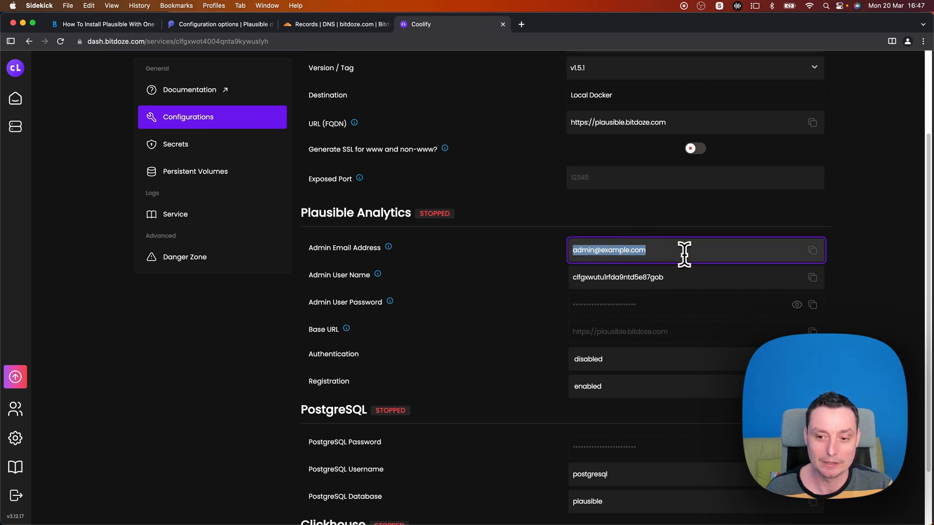
{"action": "mouse_move", "coordinate": [659, 251]}
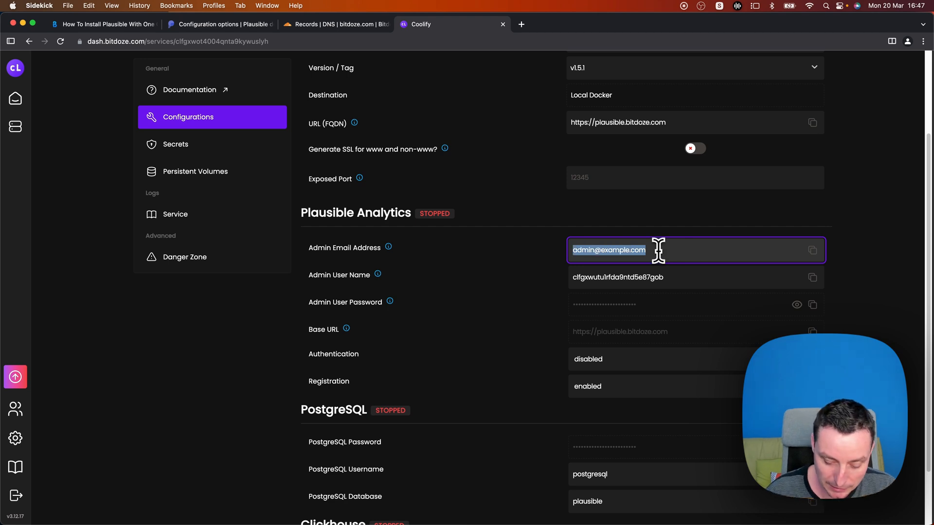
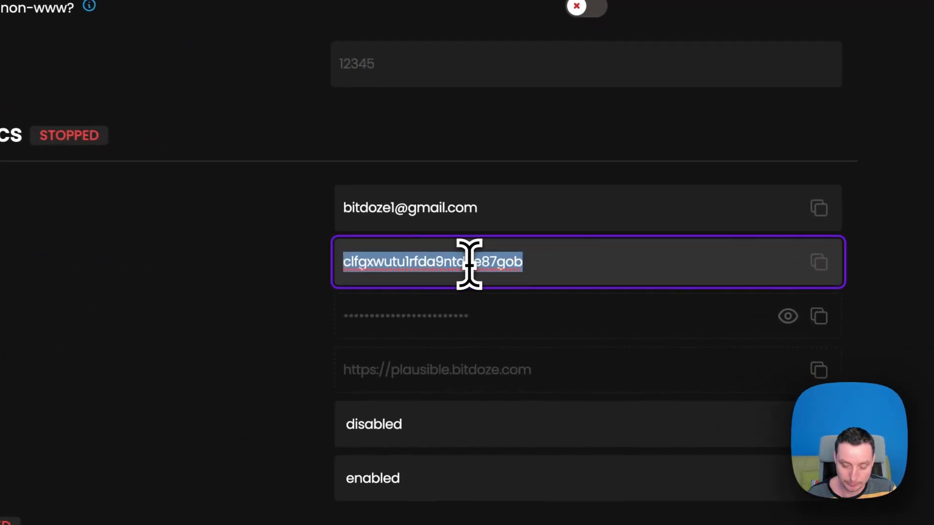
{"action": "type", "text": "bitdoze"}
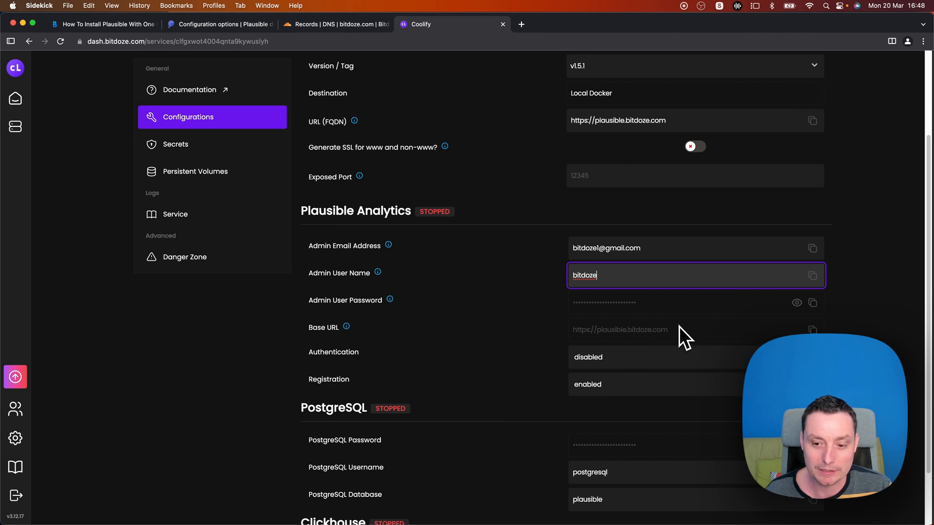
{"action": "mouse_move", "coordinate": [639, 333]}
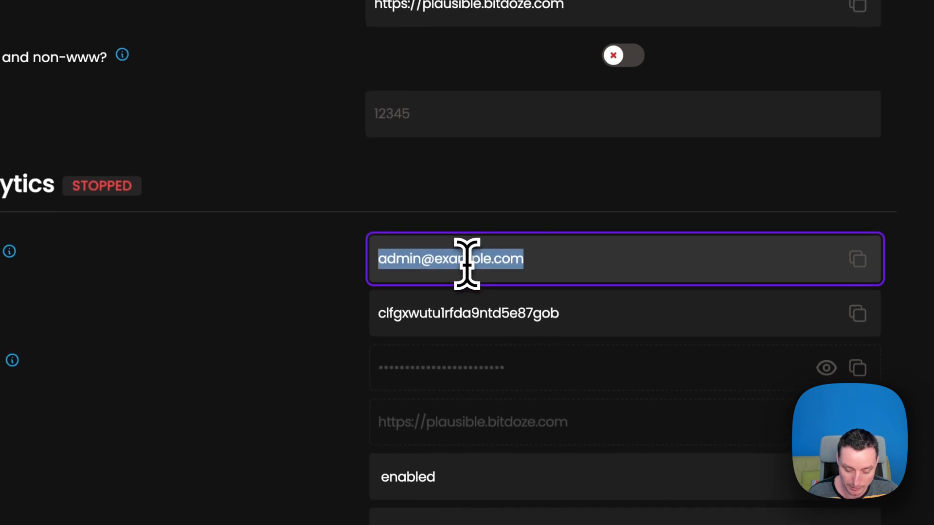
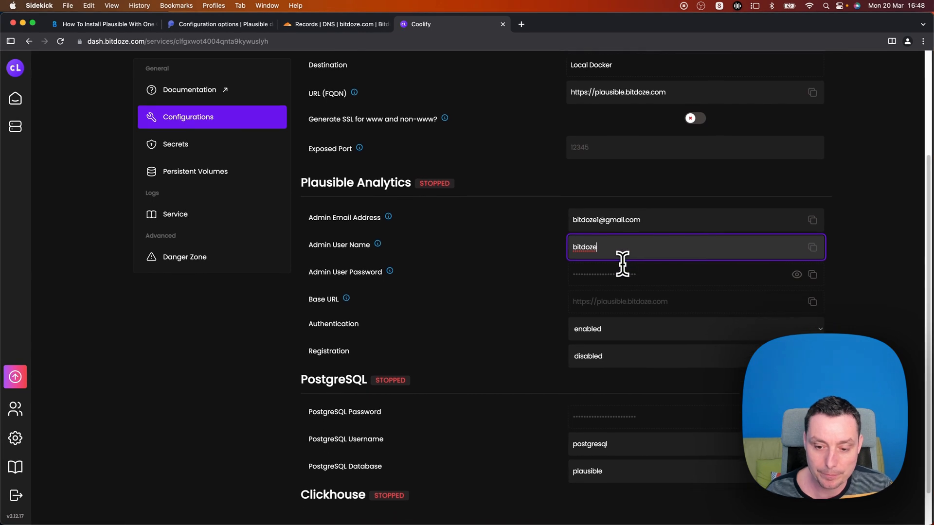
{"action": "scroll", "scroll_direction": "down", "scroll_amount": 3}
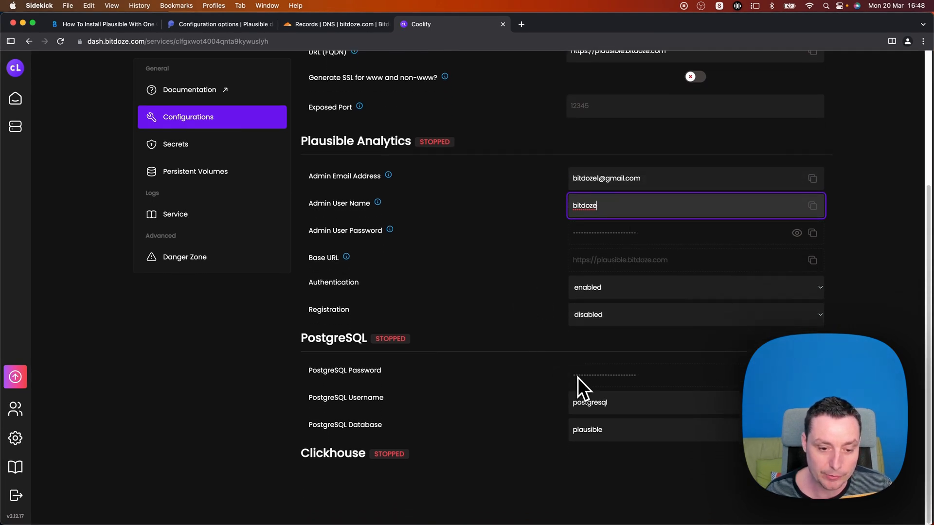
{"action": "mouse_move", "coordinate": [625, 475]}
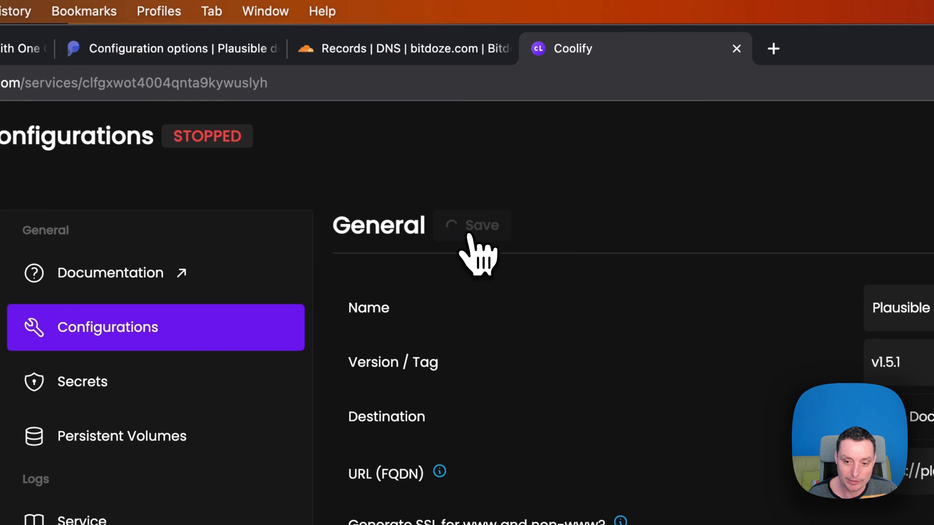
{"action": "left_click", "coordinate": [472, 226]}
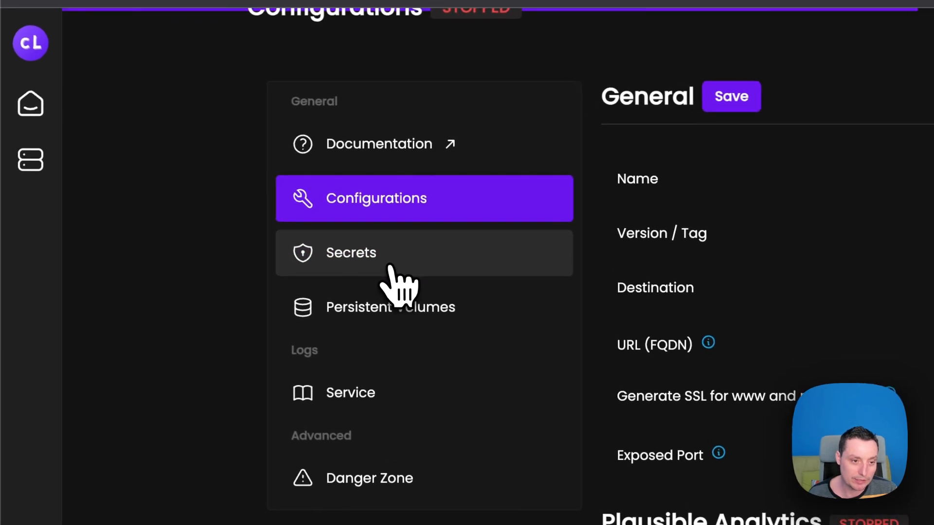
Go to the Plausible service's Secrets page
{"action": "left_click", "coordinate": [350, 253]}
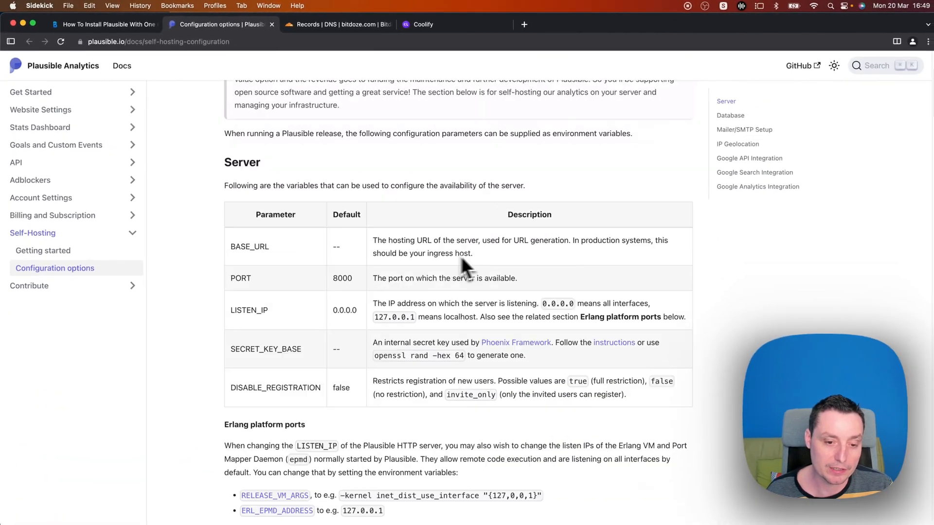
Review the Plausible Docs database, SMTP mailer and geolocation variables, returning to mailer settings
{"action": "scroll", "scroll_direction": "down", "scroll_amount": 3}
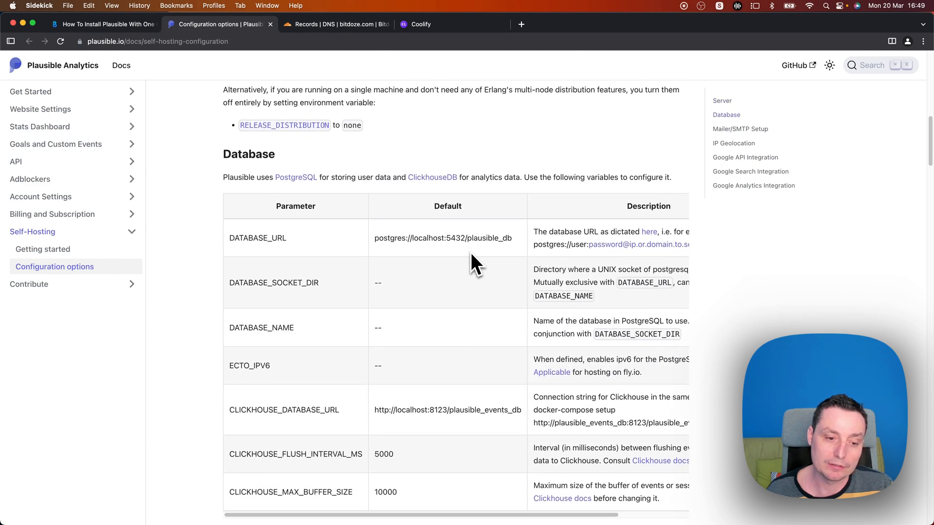
{"action": "scroll", "scroll_direction": "down", "scroll_amount": 3}
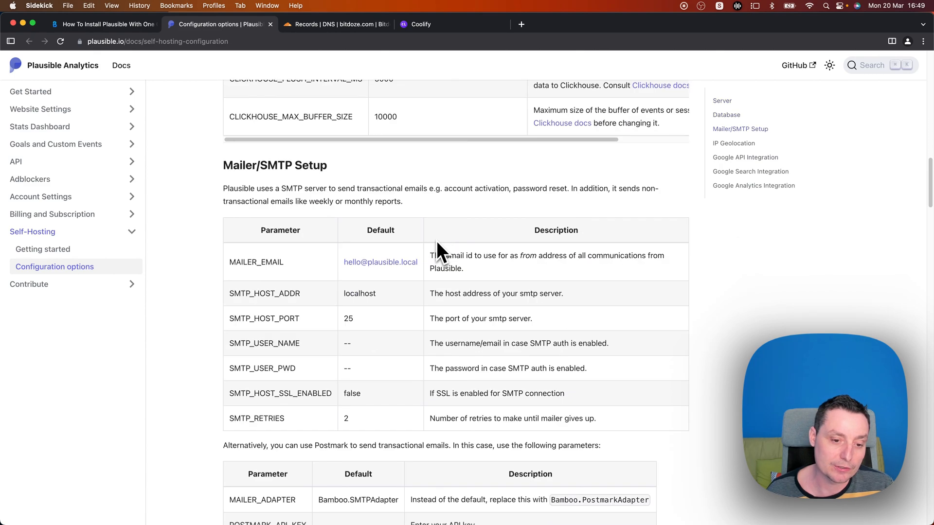
{"action": "scroll", "scroll_direction": "down", "scroll_amount": 3}
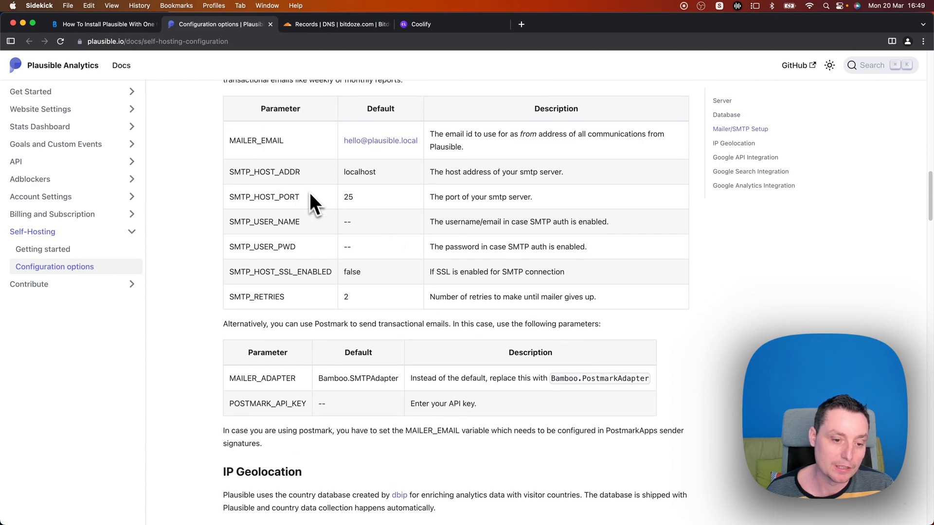
{"action": "scroll", "scroll_direction": "down", "scroll_amount": 3}
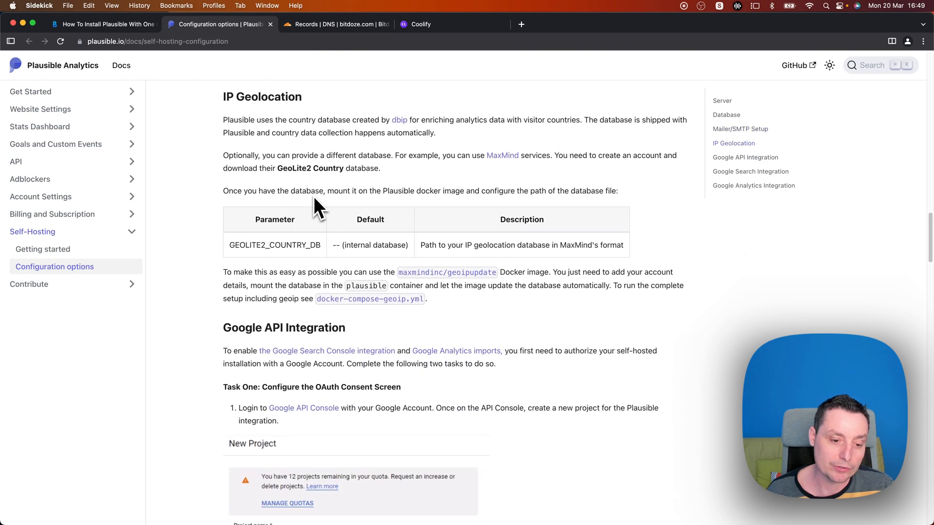
{"action": "scroll", "scroll_direction": "up", "scroll_amount": 3}
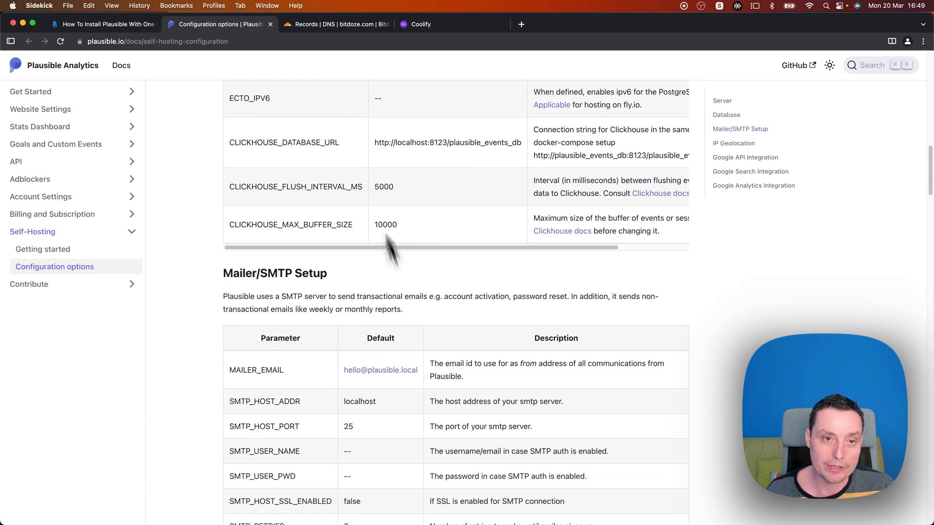
Find the tutorial's 'Add Extra Configs in Secrets' section with the SMTP variable snippet
{"action": "left_click", "coordinate": [107, 24]}
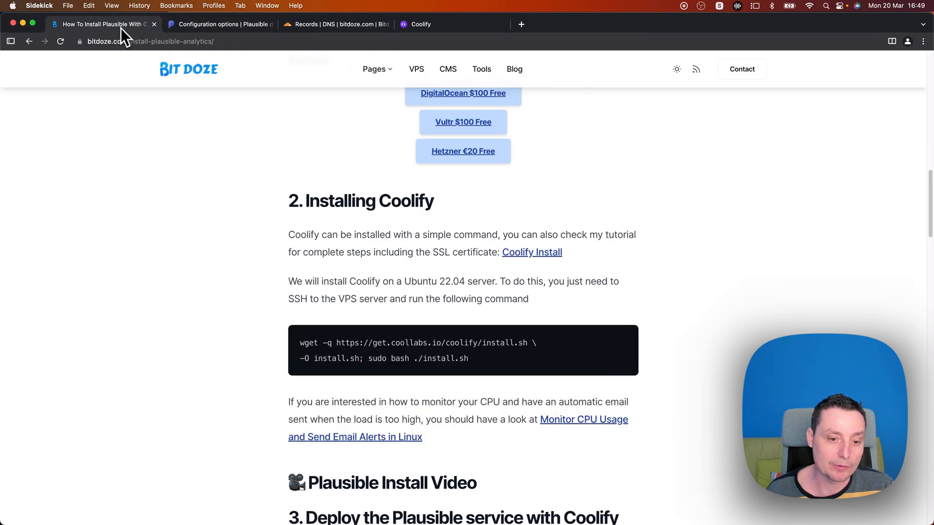
{"action": "scroll", "scroll_direction": "down", "scroll_amount": 3}
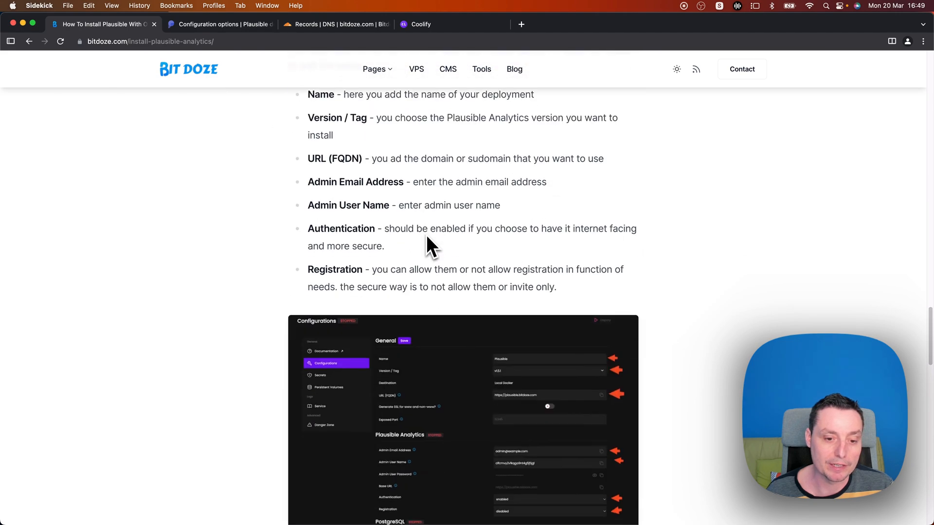
{"action": "scroll", "scroll_direction": "down", "scroll_amount": 3}
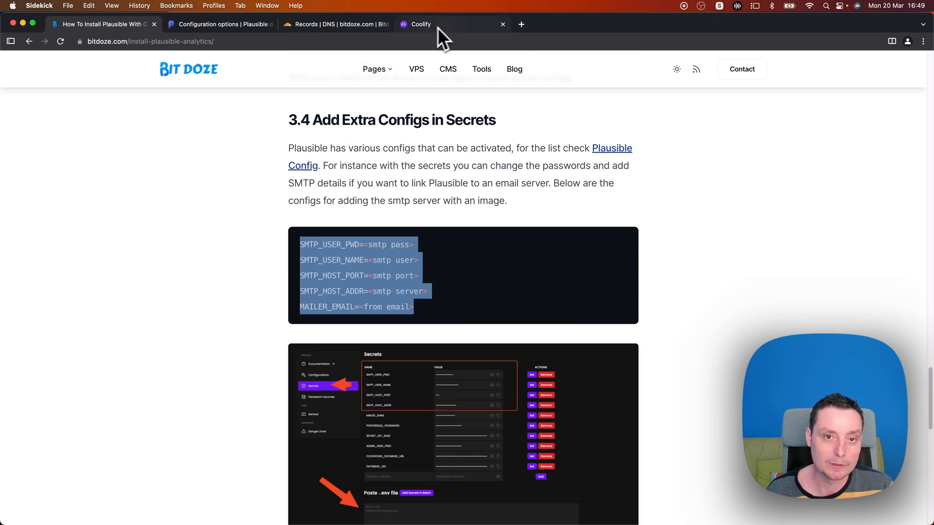
Add the MAILER_EMAIL and SMTP host, port, user and password variables as Plausible secrets in batch
{"action": "left_click", "coordinate": [420, 25]}
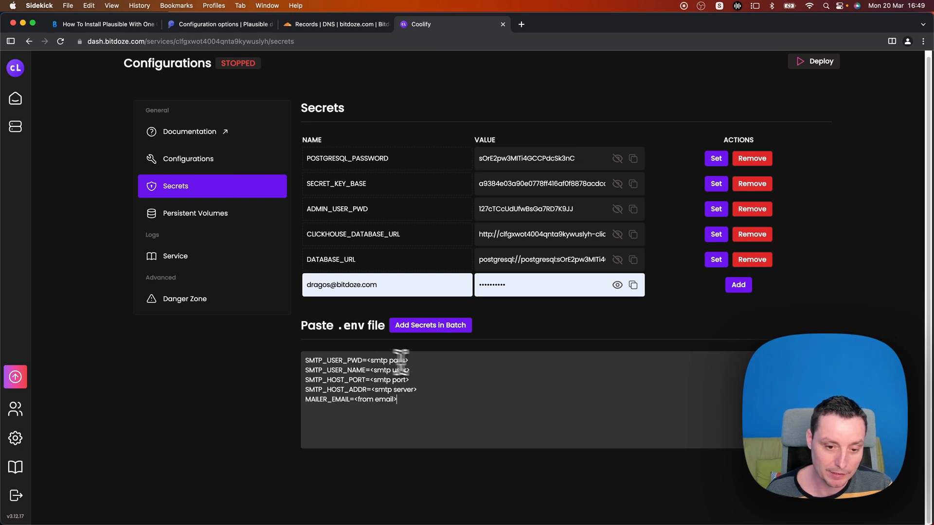
{"action": "mouse_move", "coordinate": [431, 336]}
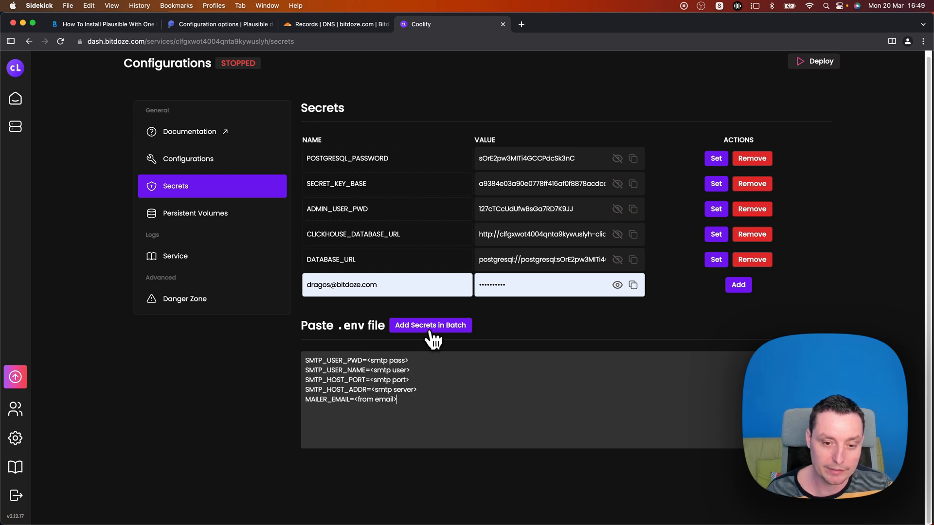
{"action": "left_click", "coordinate": [430, 325]}
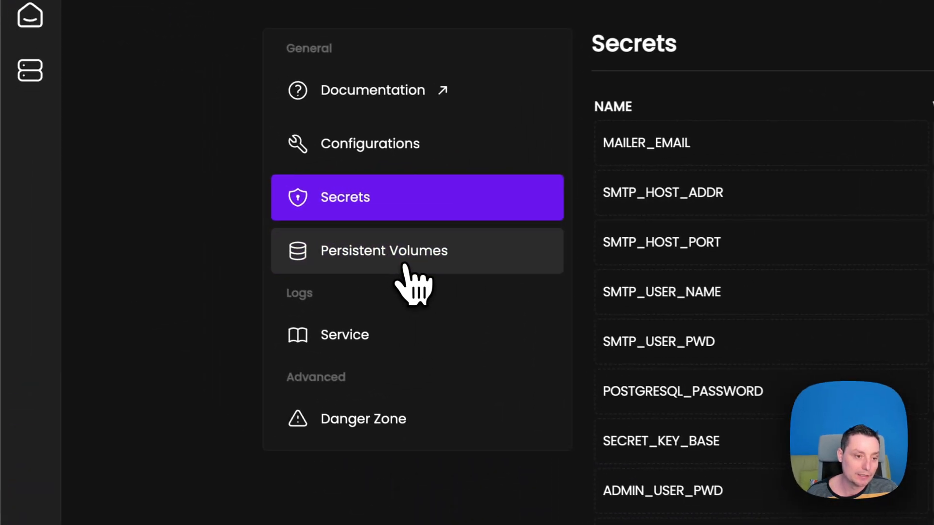
Check the ClickHouse and PostgreSQL persistent volumes, then deploy the Plausible service
{"action": "left_click", "coordinate": [384, 250]}
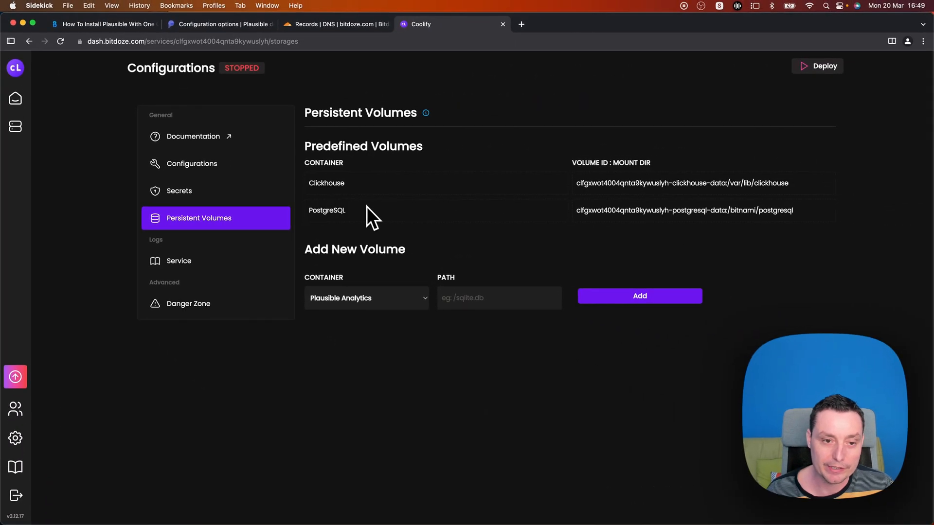
{"action": "mouse_move", "coordinate": [722, 180]}
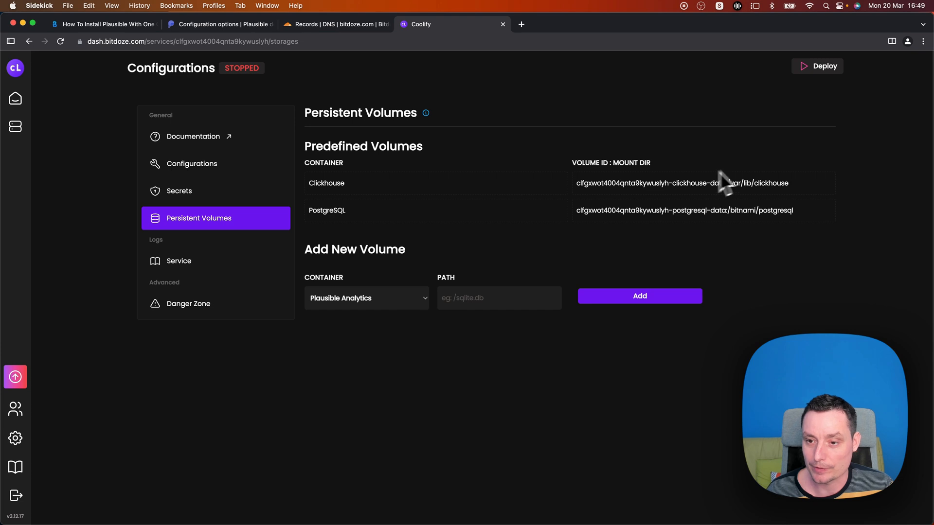
{"action": "mouse_move", "coordinate": [680, 190]}
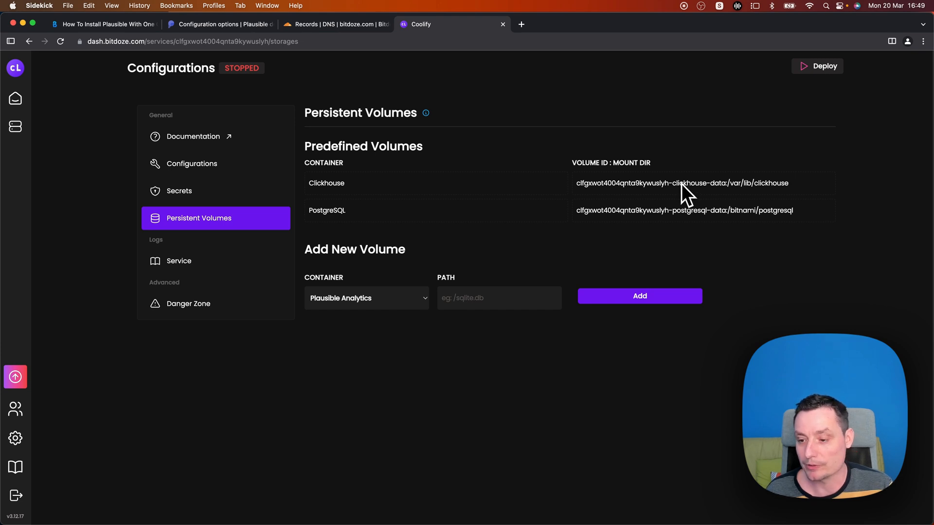
{"action": "mouse_move", "coordinate": [728, 193]}
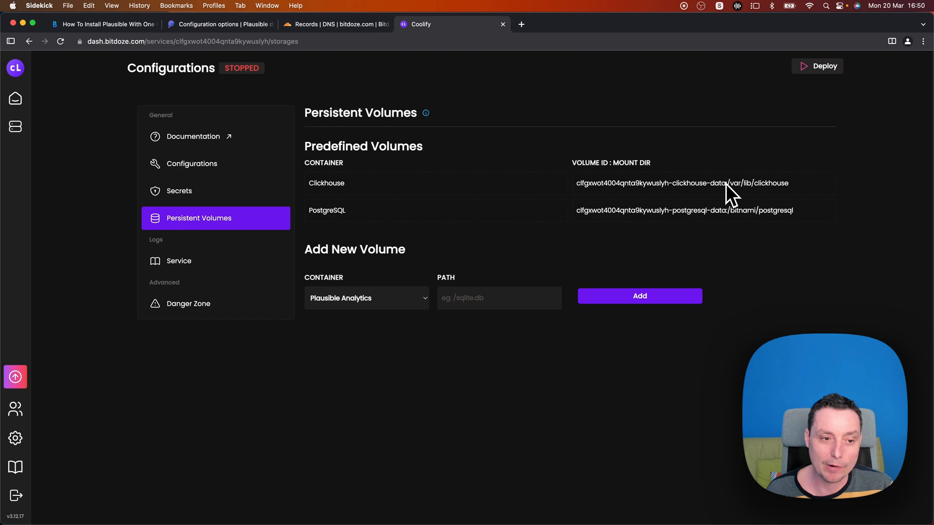
{"action": "mouse_move", "coordinate": [825, 80]}
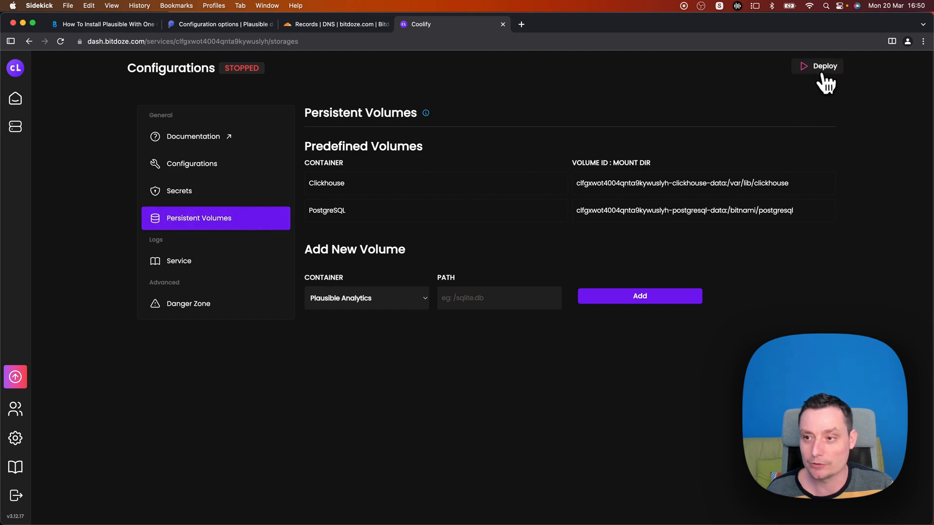
{"action": "left_click", "coordinate": [821, 66]}
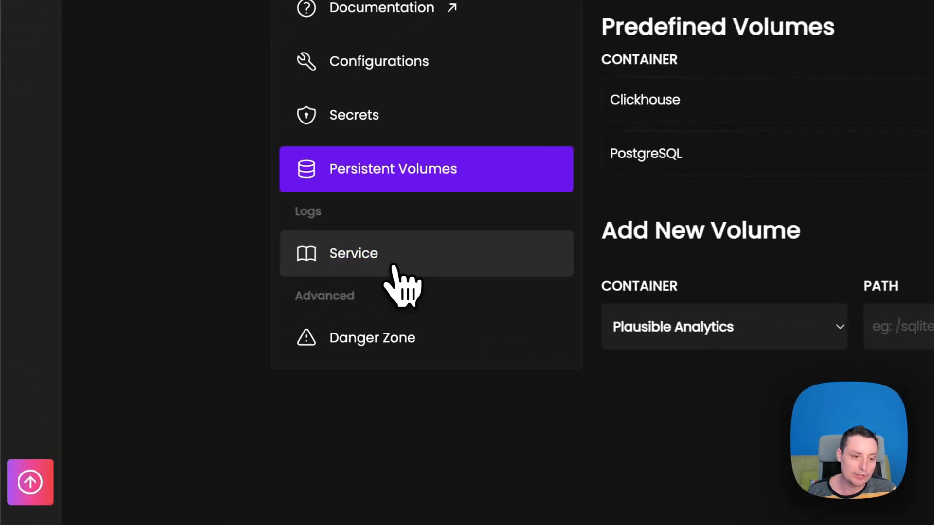
Review the Plausible Analytics and PostgreSQL container logs showing successful database creation and migrations
{"action": "left_click", "coordinate": [353, 253]}
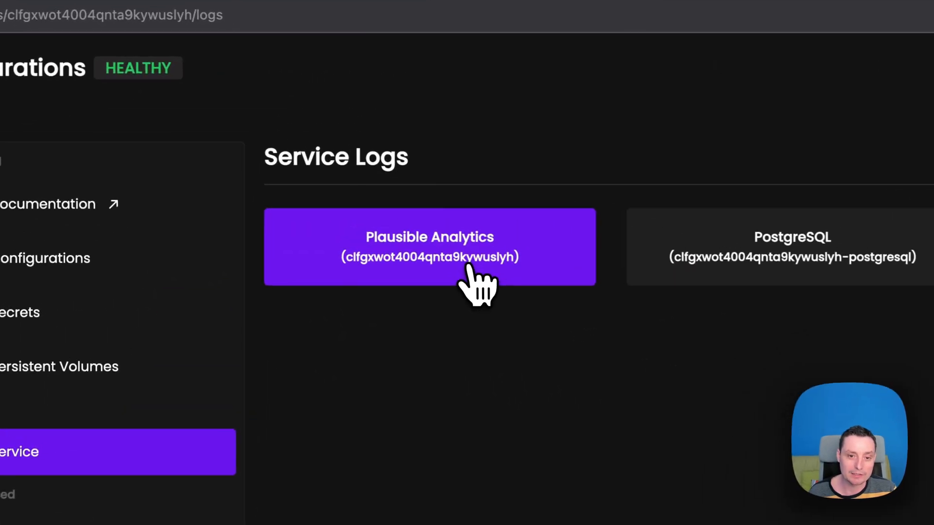
{"action": "left_click", "coordinate": [448, 251]}
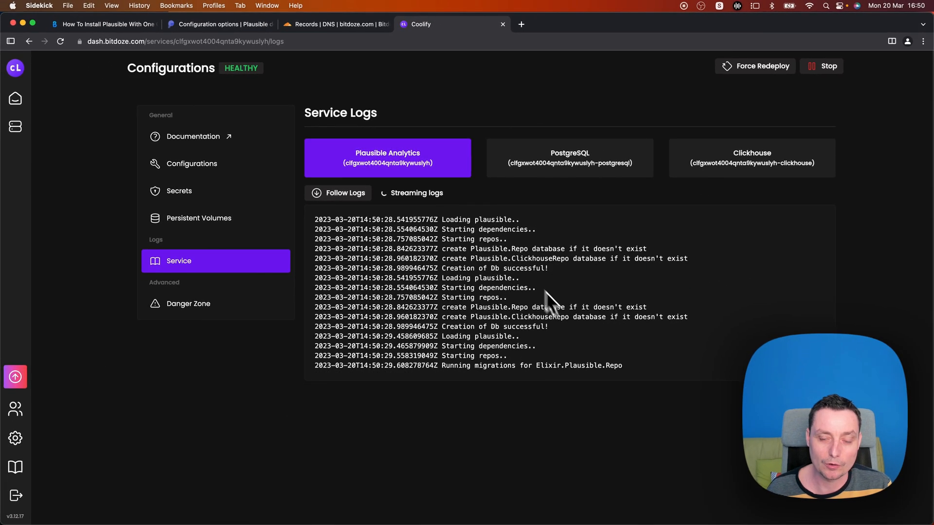
{"action": "left_click", "coordinate": [566, 157]}
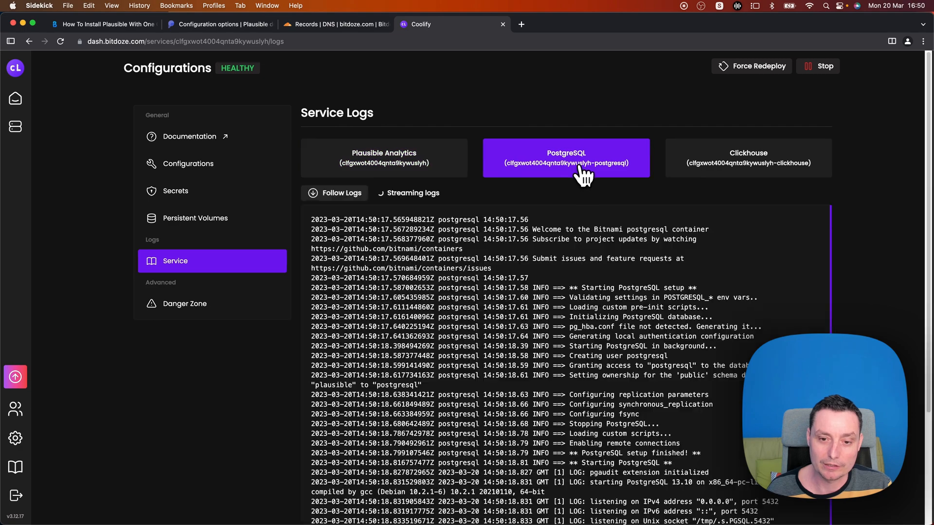
{"action": "scroll", "scroll_direction": "down", "scroll_amount": 3}
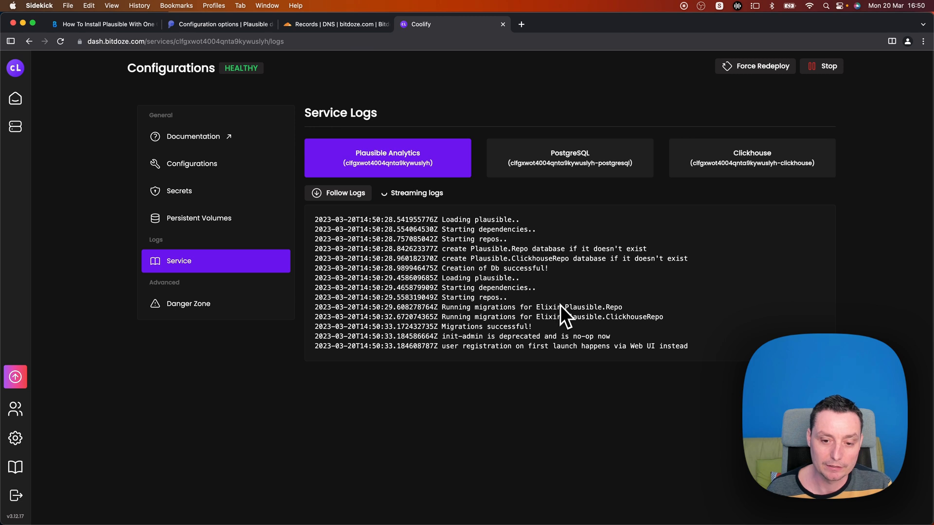
{"action": "mouse_move", "coordinate": [521, 289]}
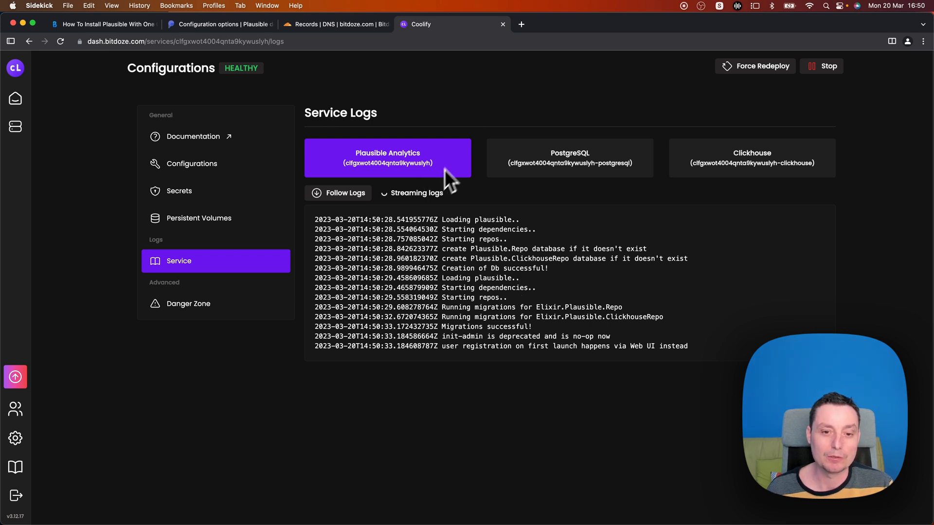
{"action": "mouse_move", "coordinate": [418, 144]}
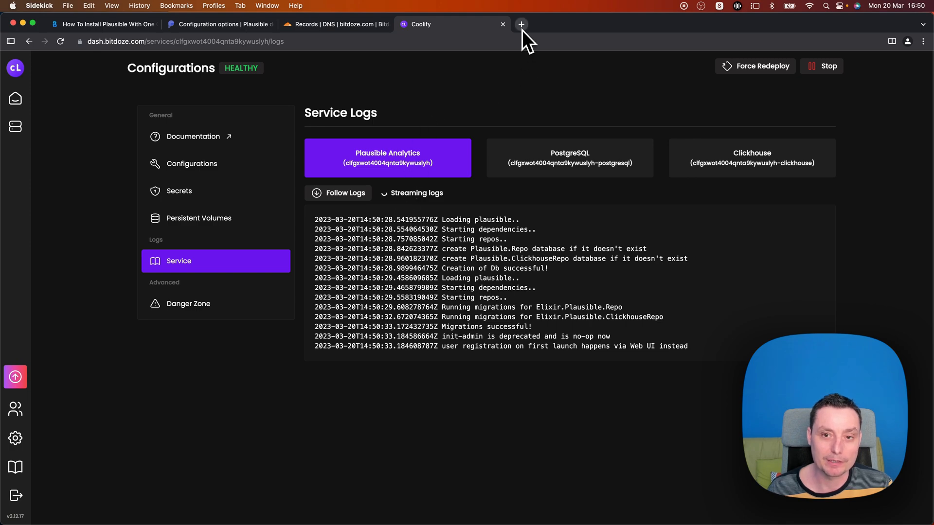
{"action": "left_click", "coordinate": [522, 24]}
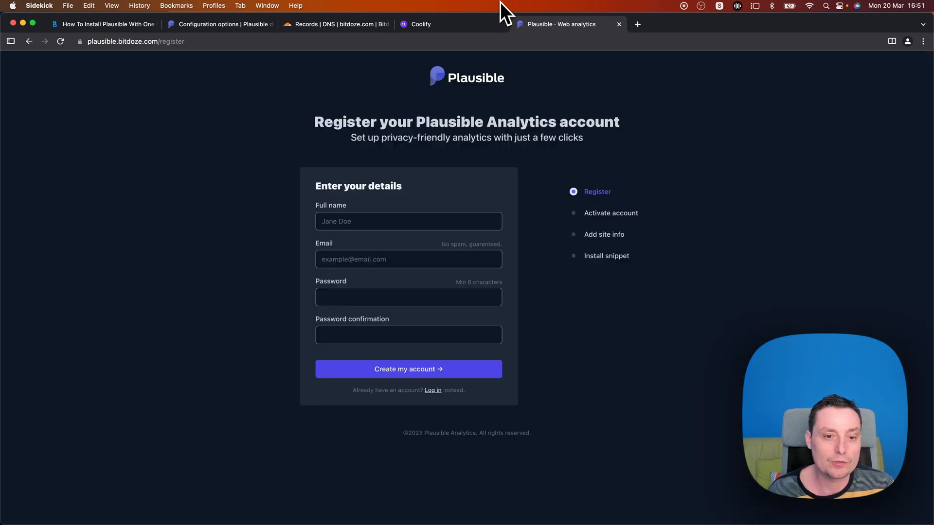
{"action": "mouse_move", "coordinate": [274, 203]}
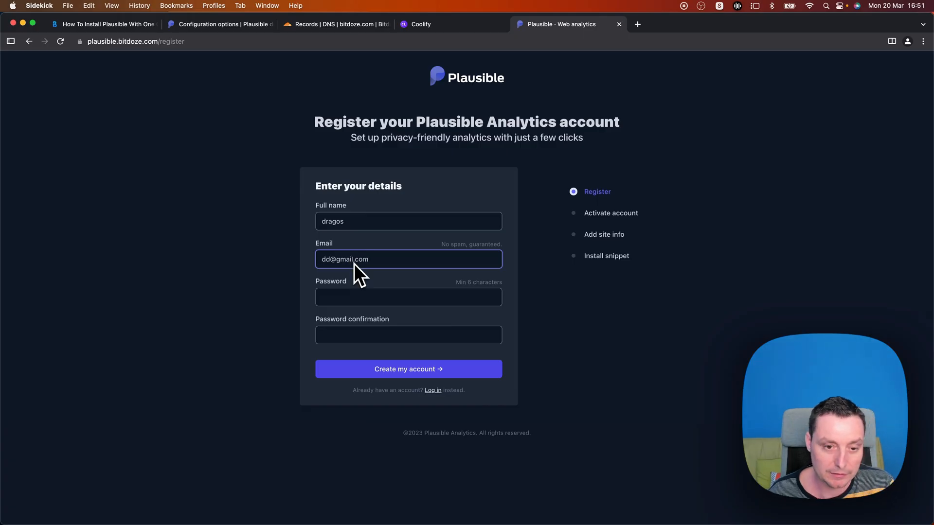
{"action": "left_click", "coordinate": [408, 297]}
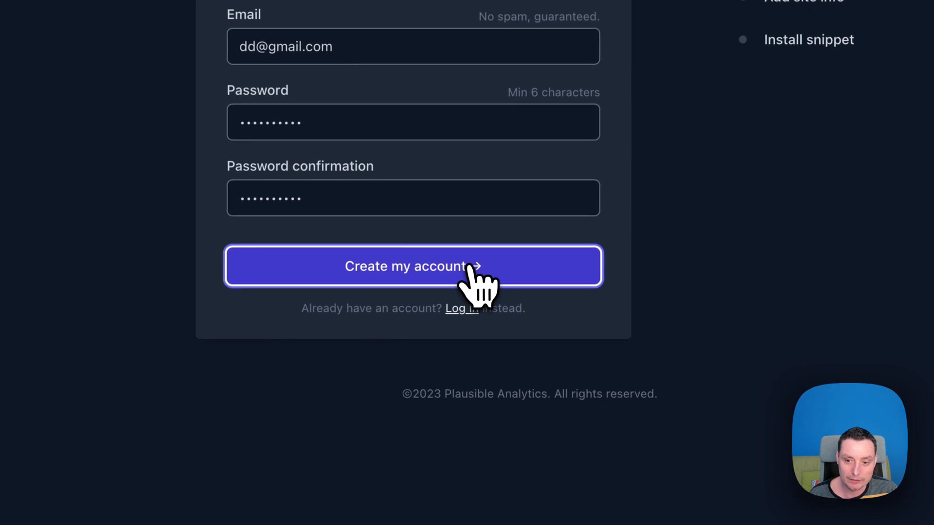
{"action": "left_click", "coordinate": [413, 266]}
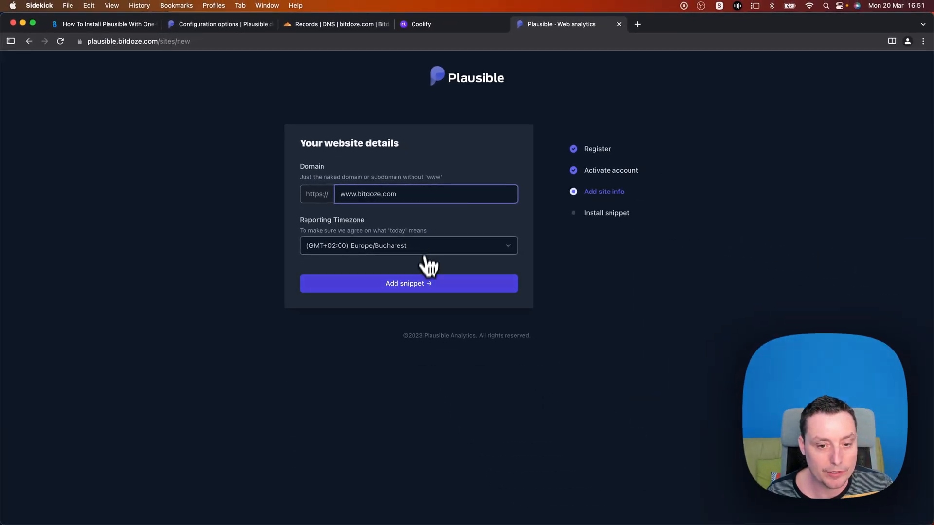
Save the site, return home past the 500 page and review bitdoze.com settings and People access
{"action": "left_click", "coordinate": [408, 284]}
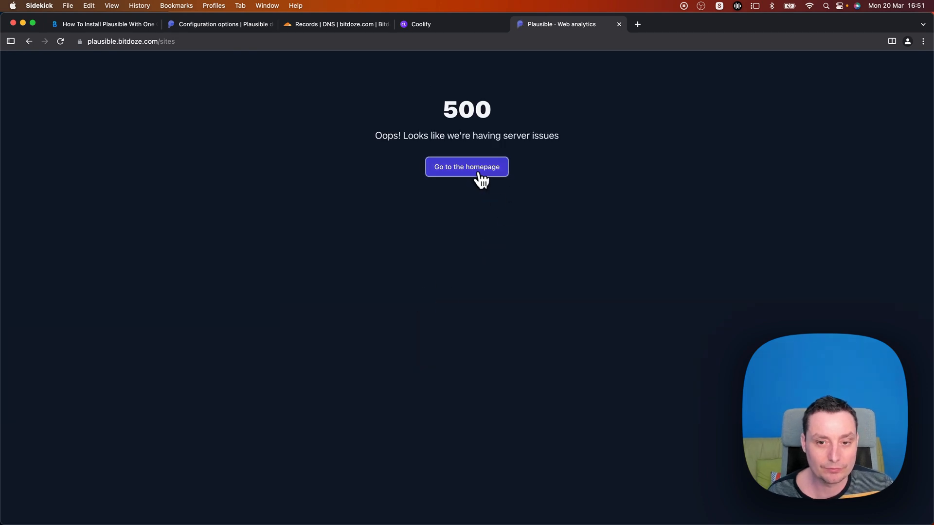
{"action": "left_click", "coordinate": [466, 166]}
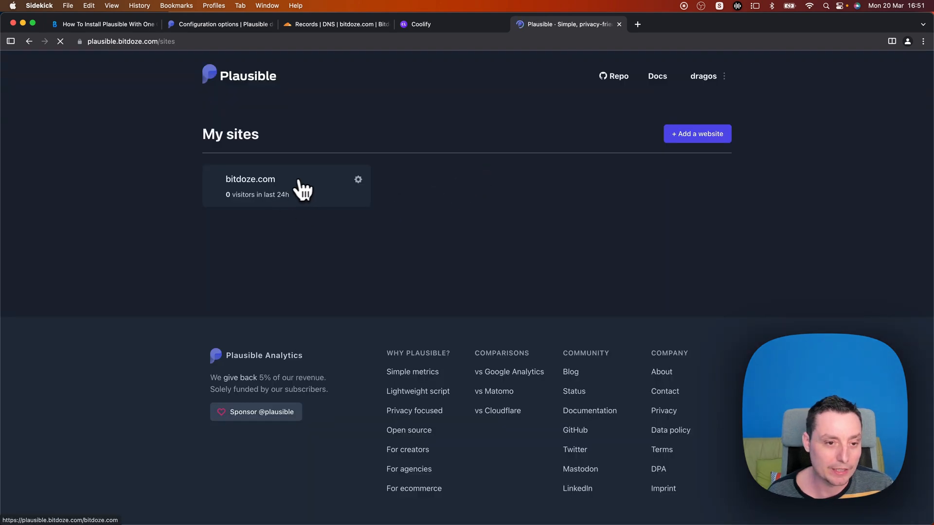
{"action": "left_click", "coordinate": [250, 179]}
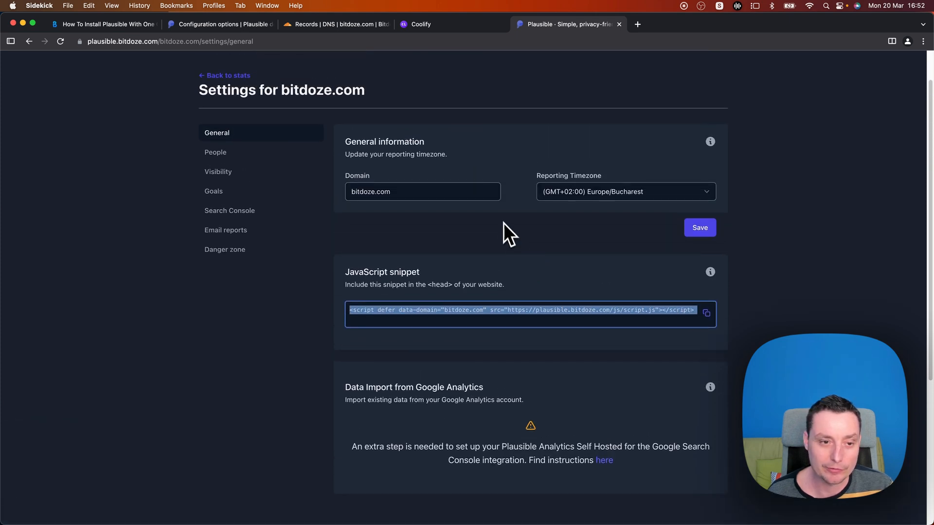
{"action": "left_click", "coordinate": [215, 152]}
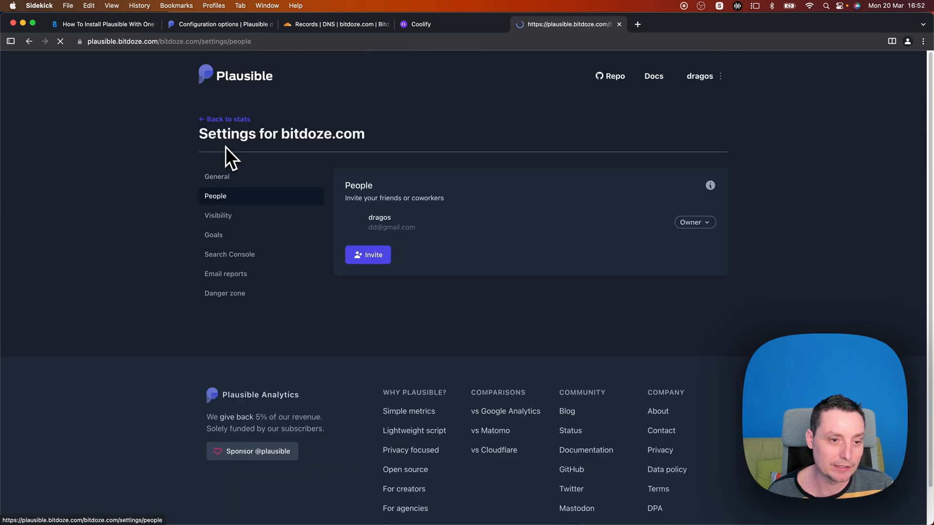
Check the account menu, confirm bitdoze.com in My sites, then return to Coolify's service logs
{"action": "left_click", "coordinate": [719, 76]}
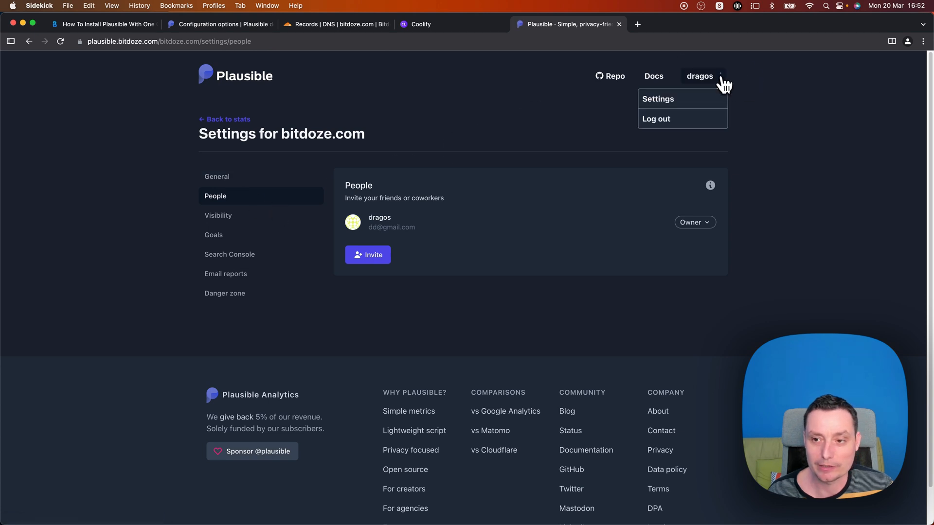
{"action": "left_click", "coordinate": [656, 119]}
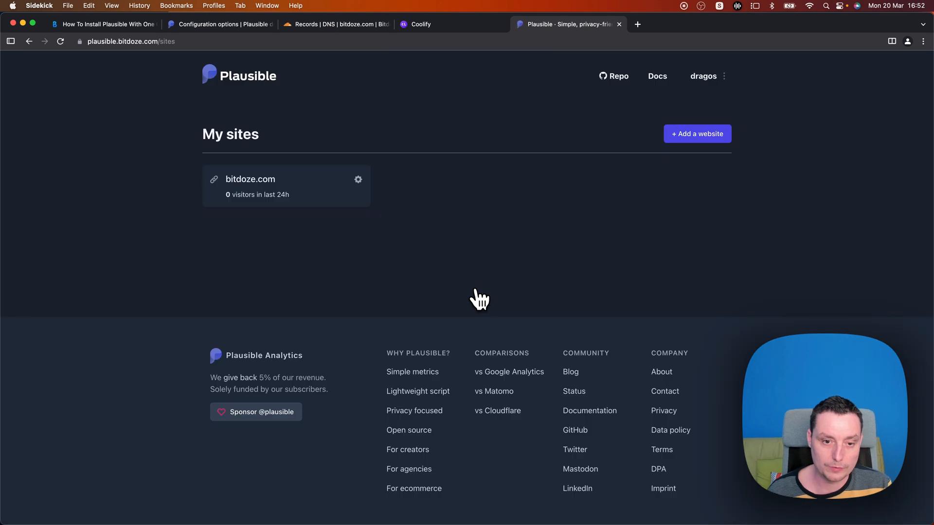
{"action": "mouse_move", "coordinate": [265, 202]}
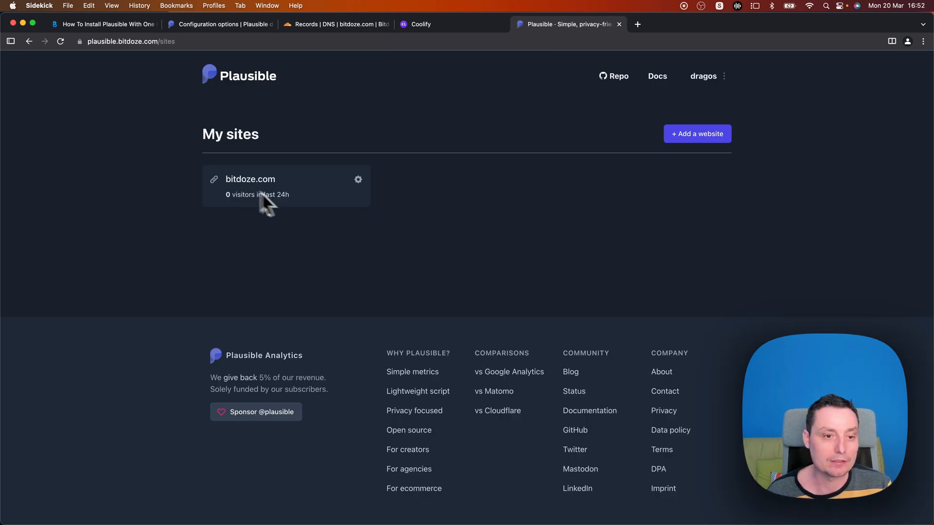
{"action": "left_click", "coordinate": [250, 179]}
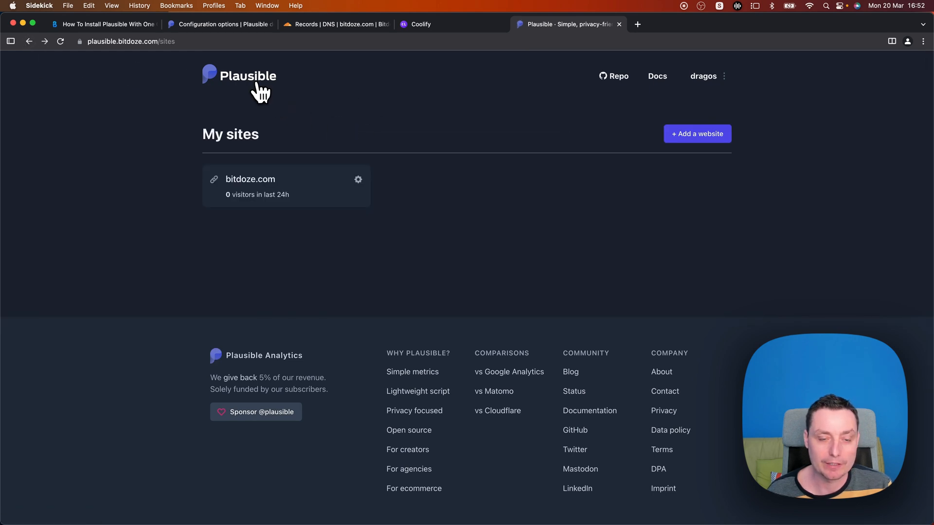
{"action": "mouse_move", "coordinate": [599, 124]}
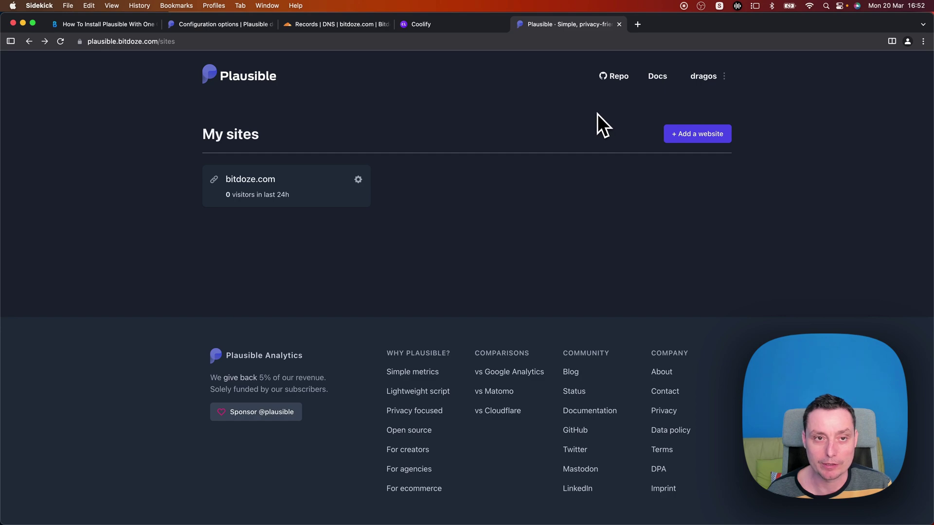
{"action": "left_click", "coordinate": [422, 24]}
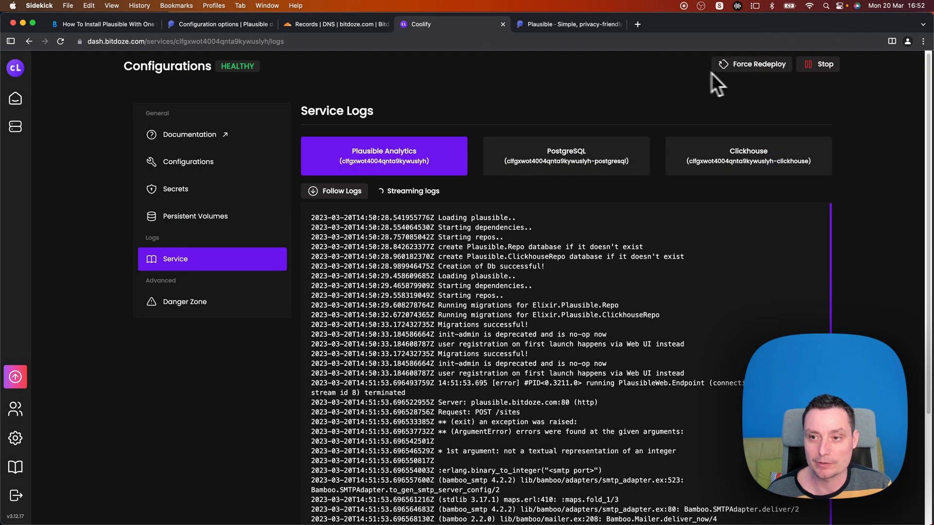
{"action": "mouse_move", "coordinate": [283, 168]}
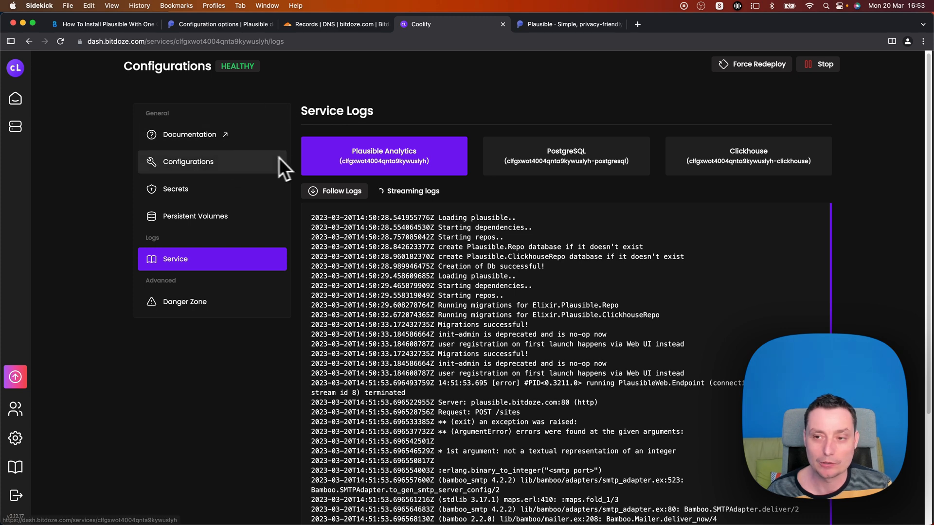
{"action": "mouse_move", "coordinate": [659, 85]}
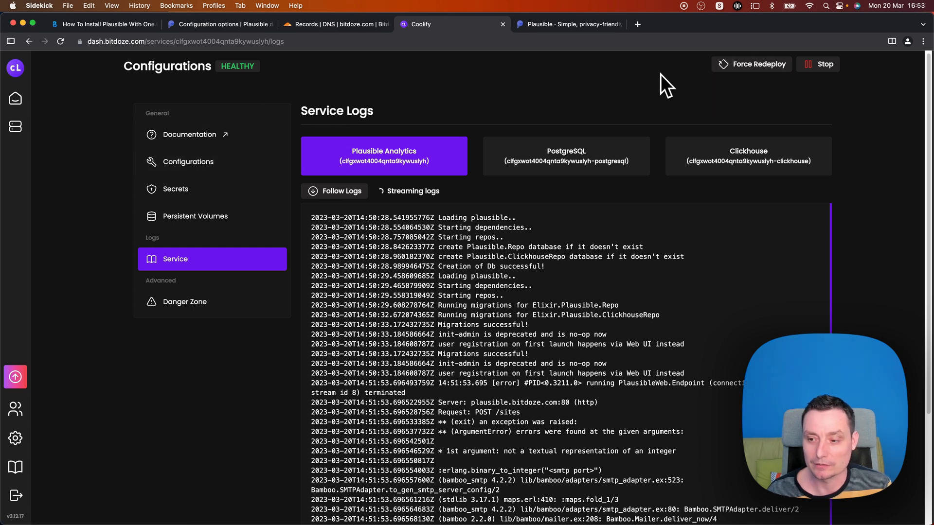